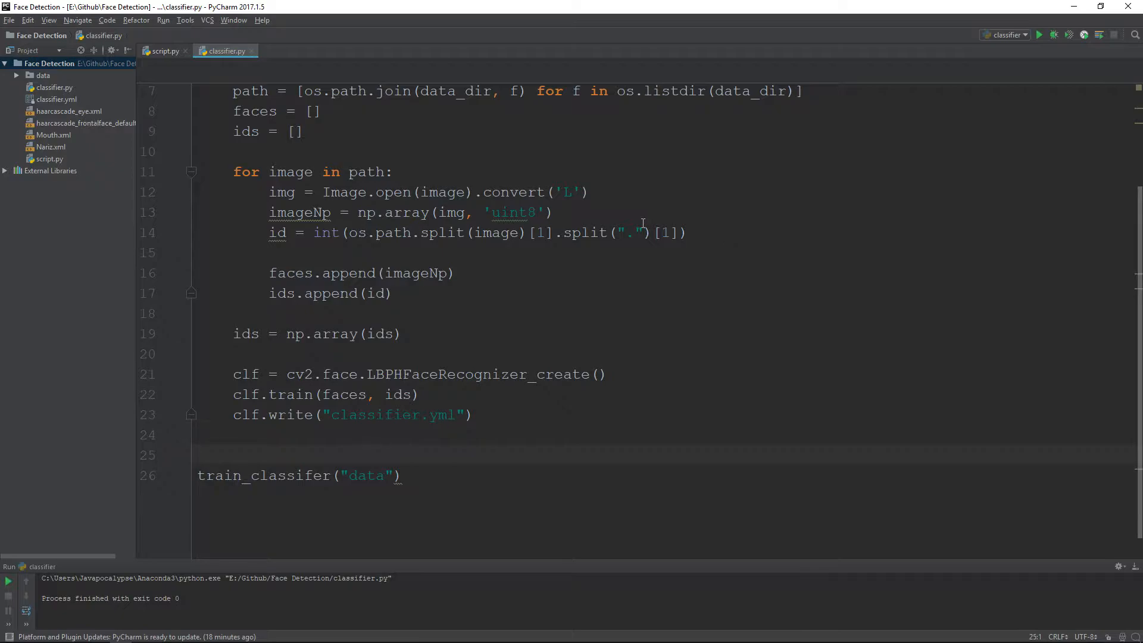
Switch to script.py, which holds the draw_boundary function
{"action": "left_click", "coordinate": [166, 52]}
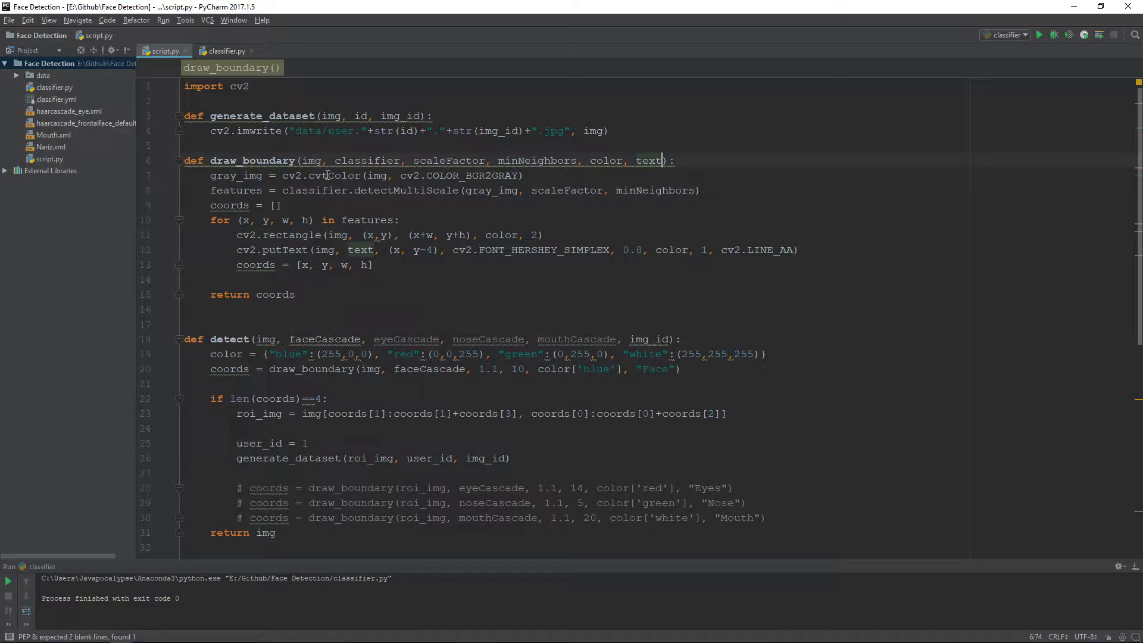
Add a clf parameter after text in draw_boundary's signature
{"action": "double_click", "coordinate": [251, 161]}
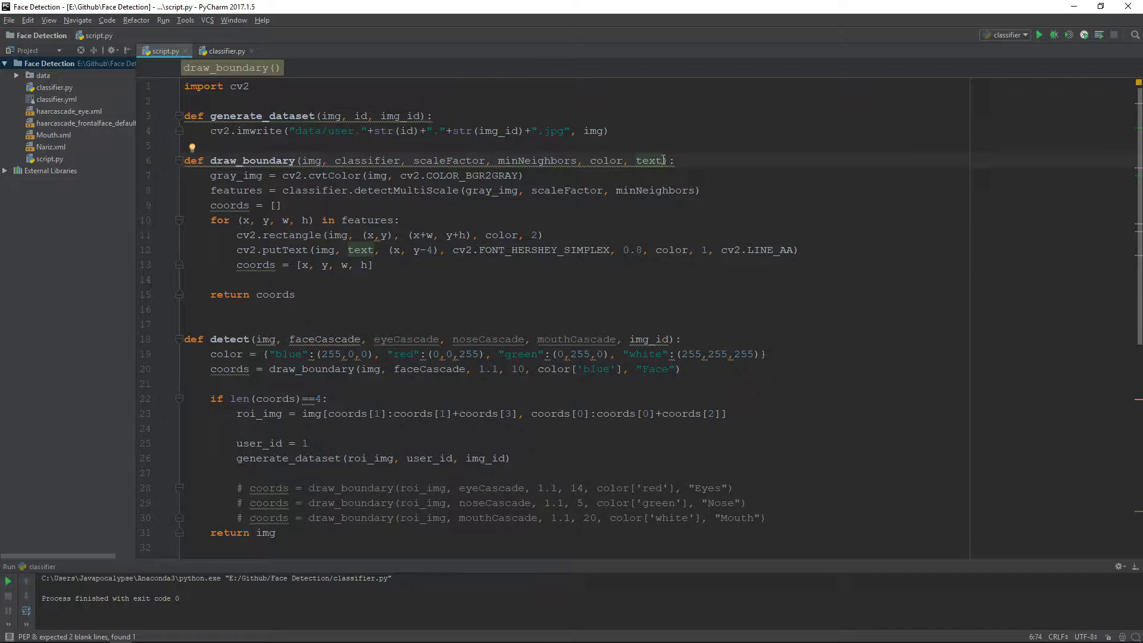
{"action": "type", "text": ", clf"}
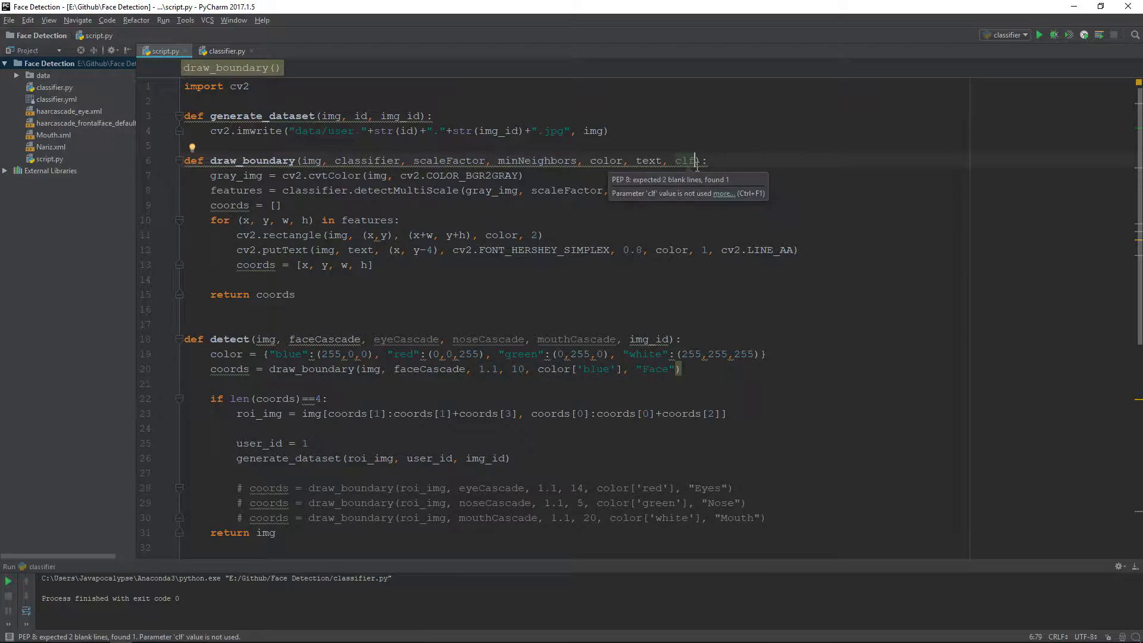
{"action": "double_click", "coordinate": [686, 161]}
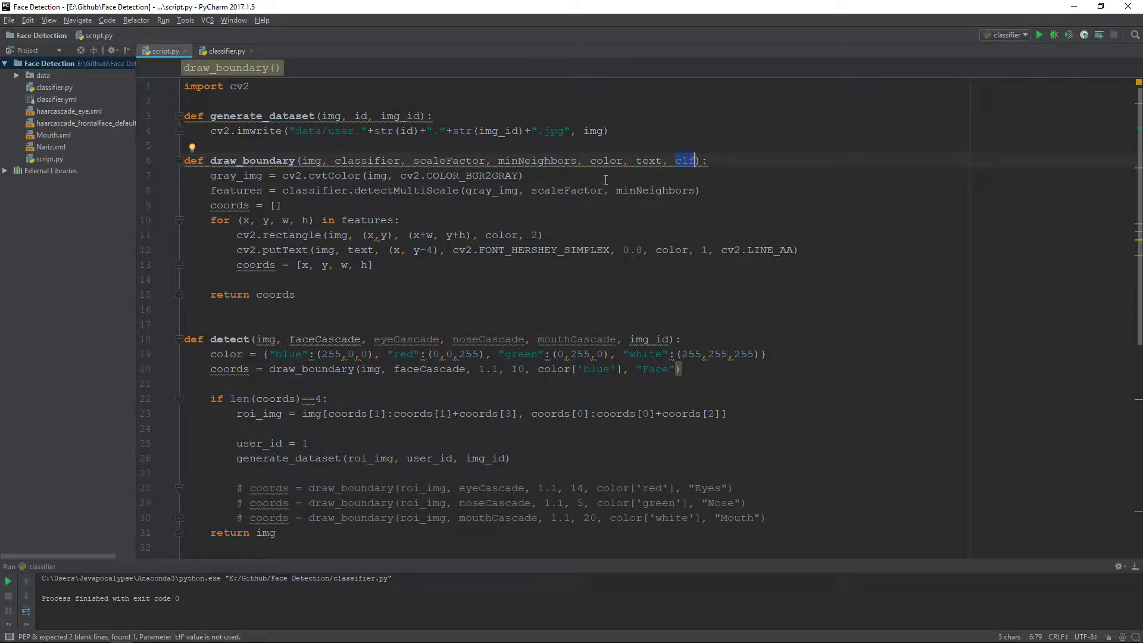
{"action": "mouse_move", "coordinate": [638, 196]}
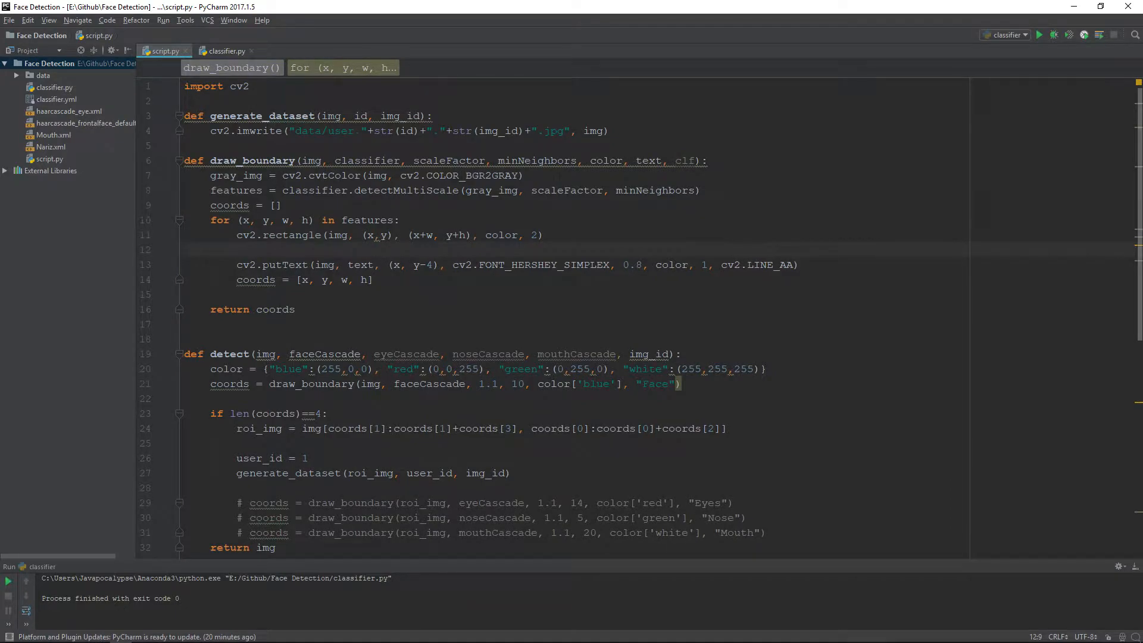
Add a clf.predict(gray_img[ ]) call inside the face loop, after checking the saved face images
{"action": "type", "text": "clf.predic"}
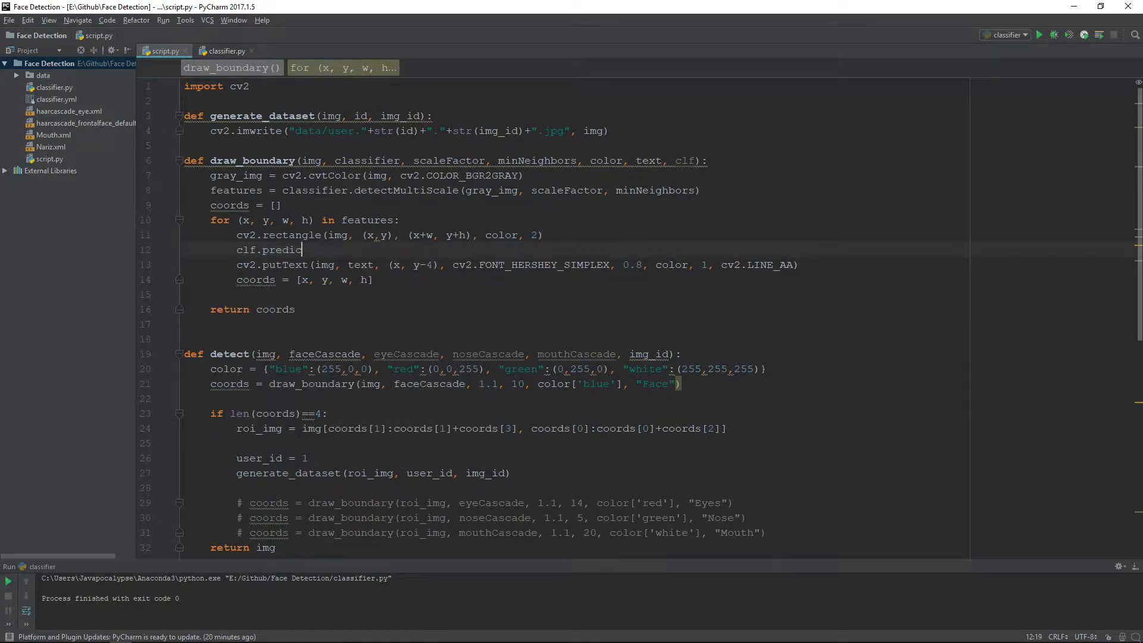
{"action": "type", "text": "t"}
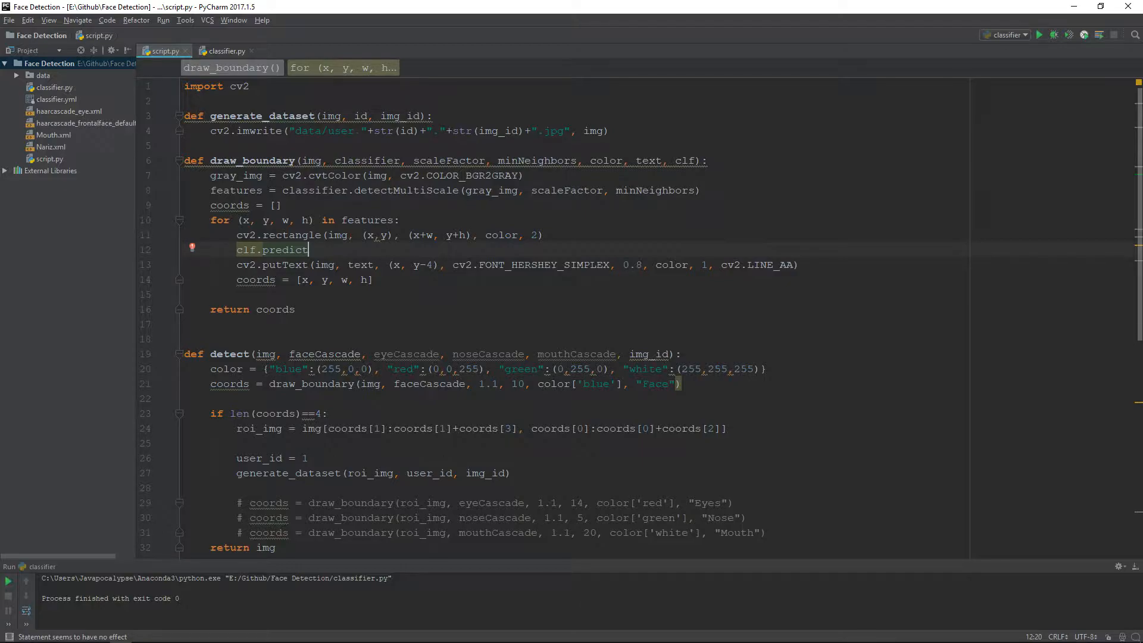
{"action": "type", "text": "()"}
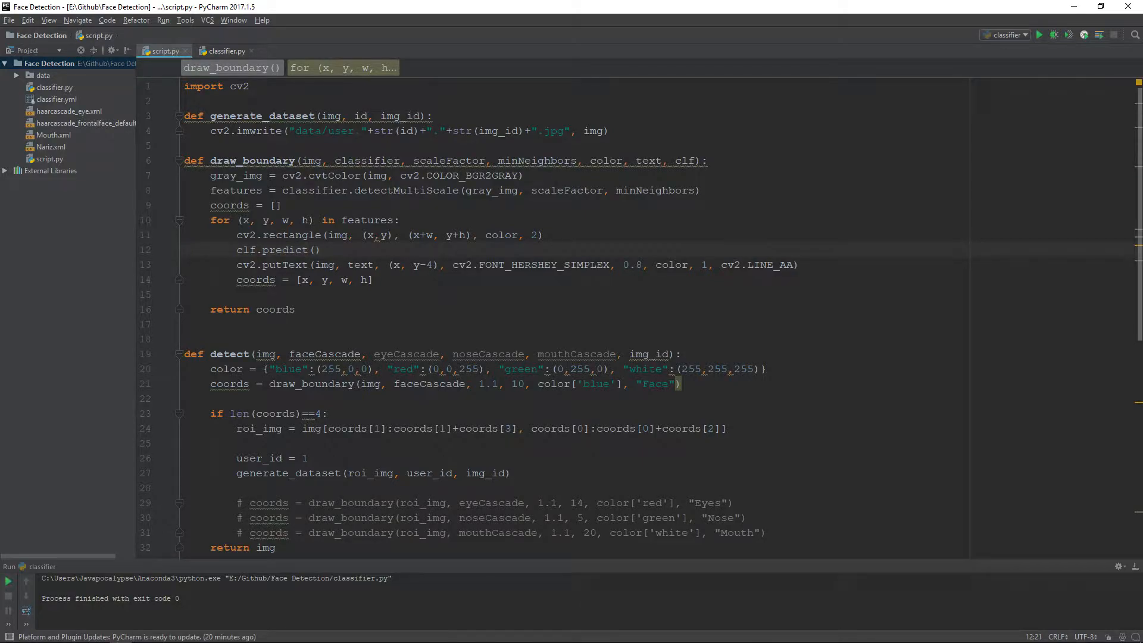
{"action": "type", "text": "gray_img"}
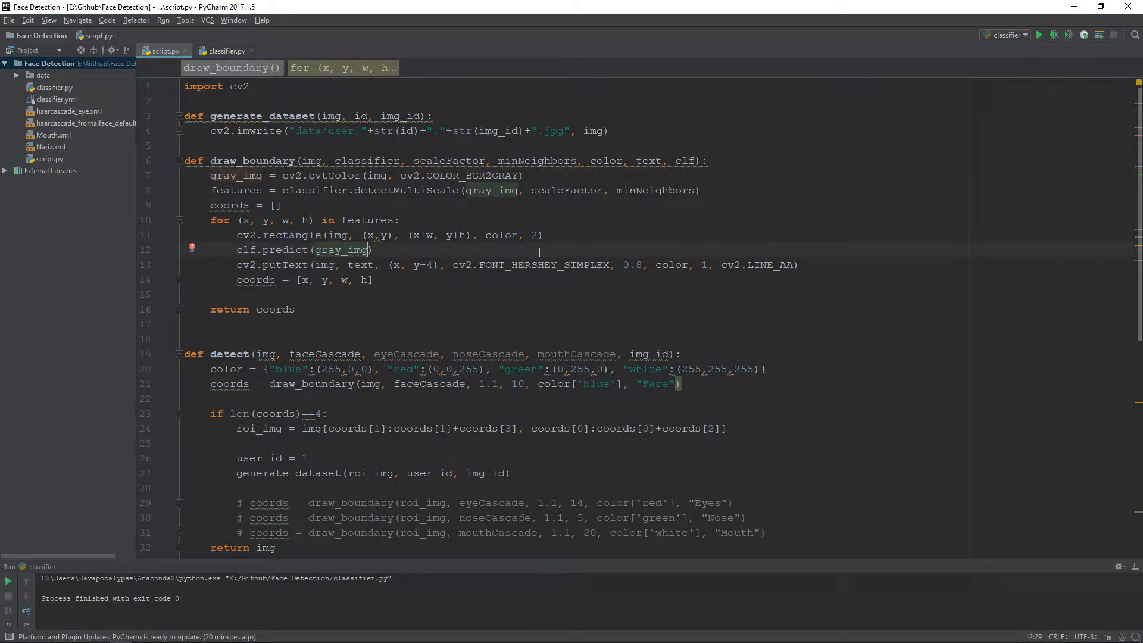
{"action": "type", "text": "["}
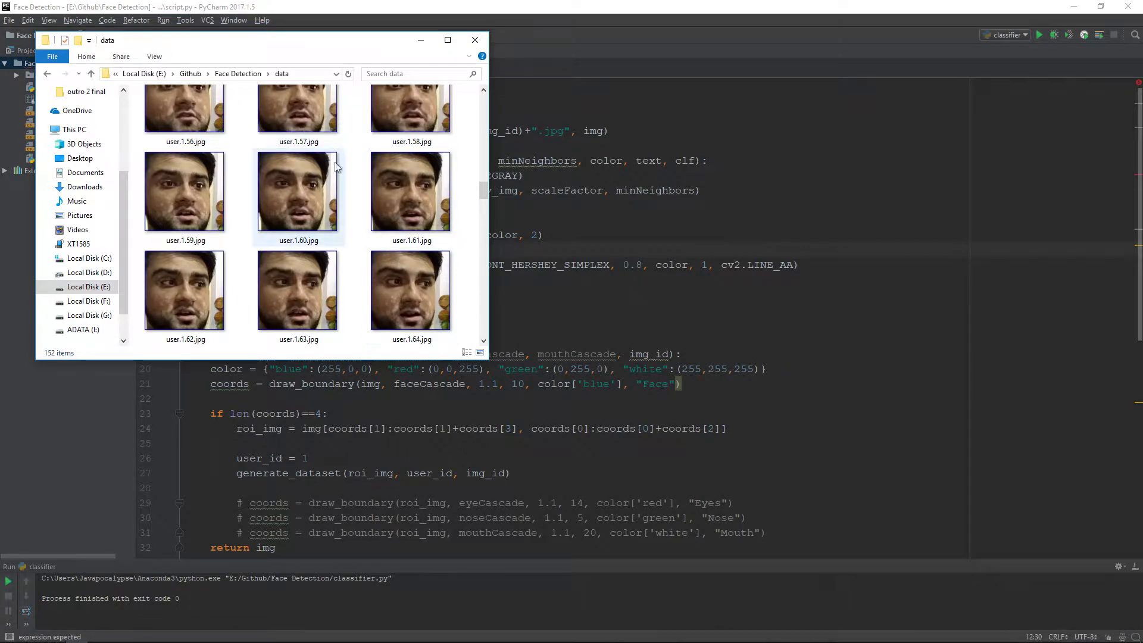
{"action": "left_click", "coordinate": [475, 40]}
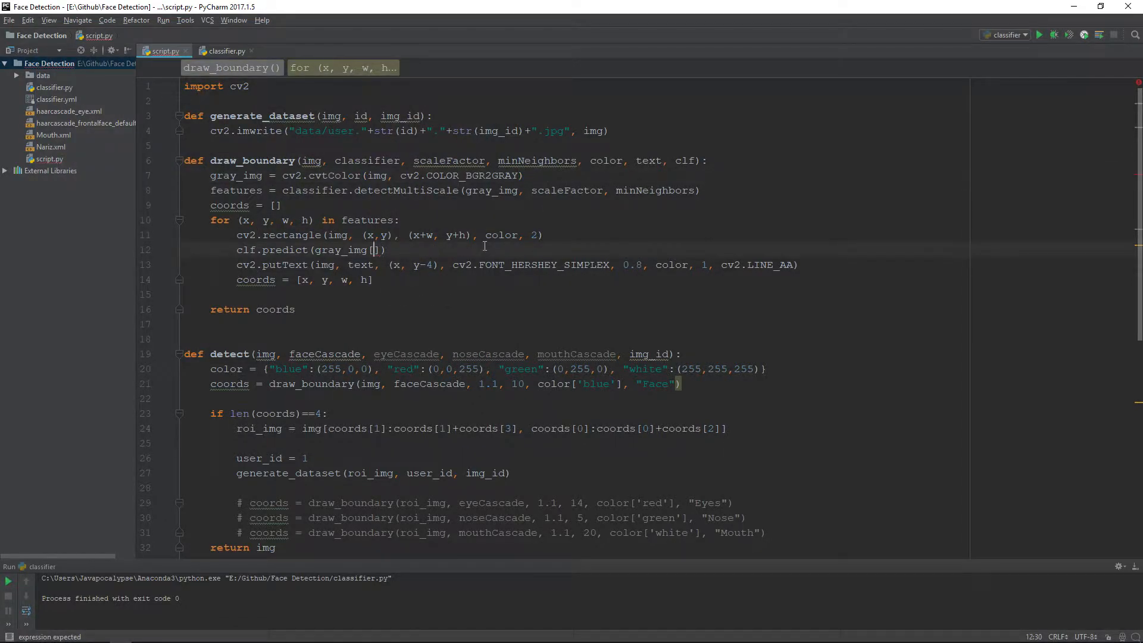
Make the line id, _ = clf.predict(gray_img[y:y+h, x:x+w]) to predict on the cropped face
{"action": "type", "text": "Y:"}
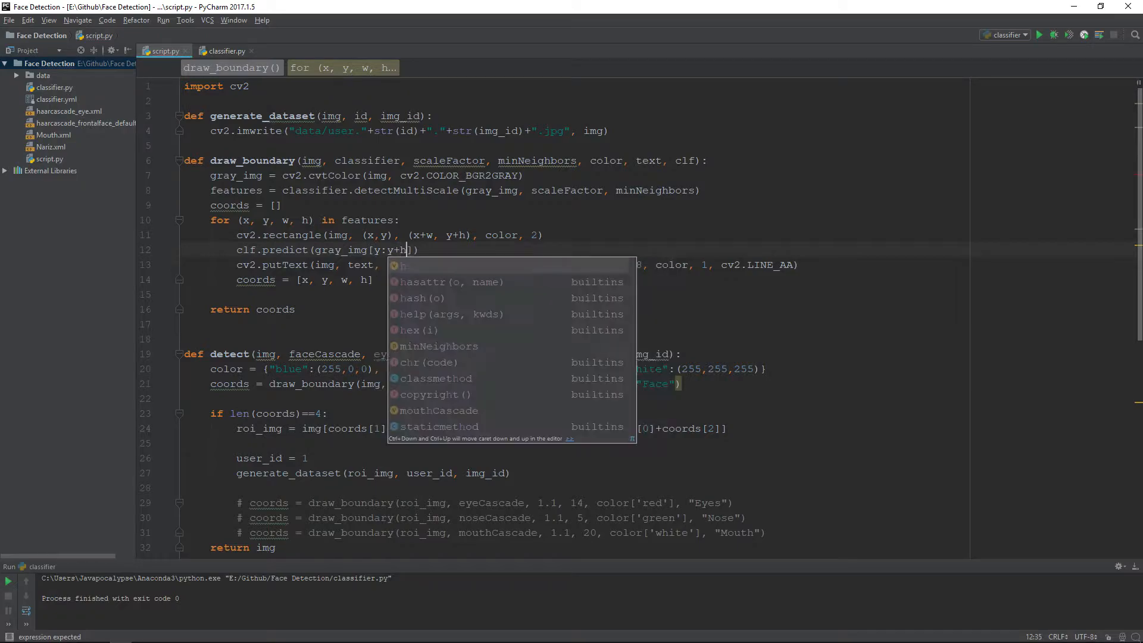
{"action": "type", "text": ", x:x+"}
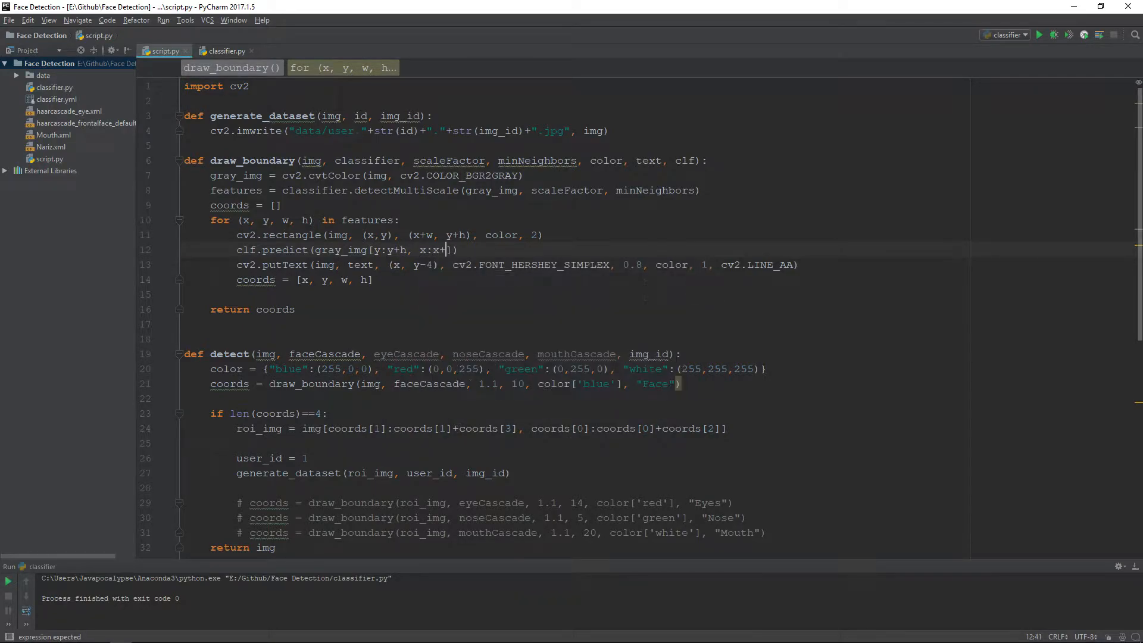
{"action": "type", "text": "w"}
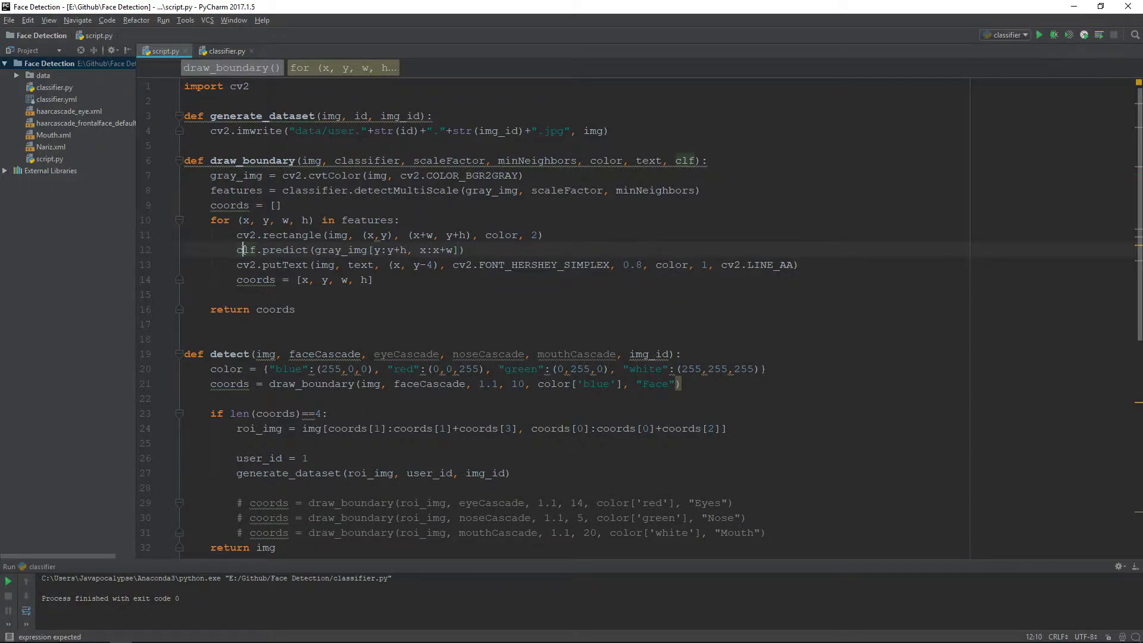
{"action": "type", "text": "id"}
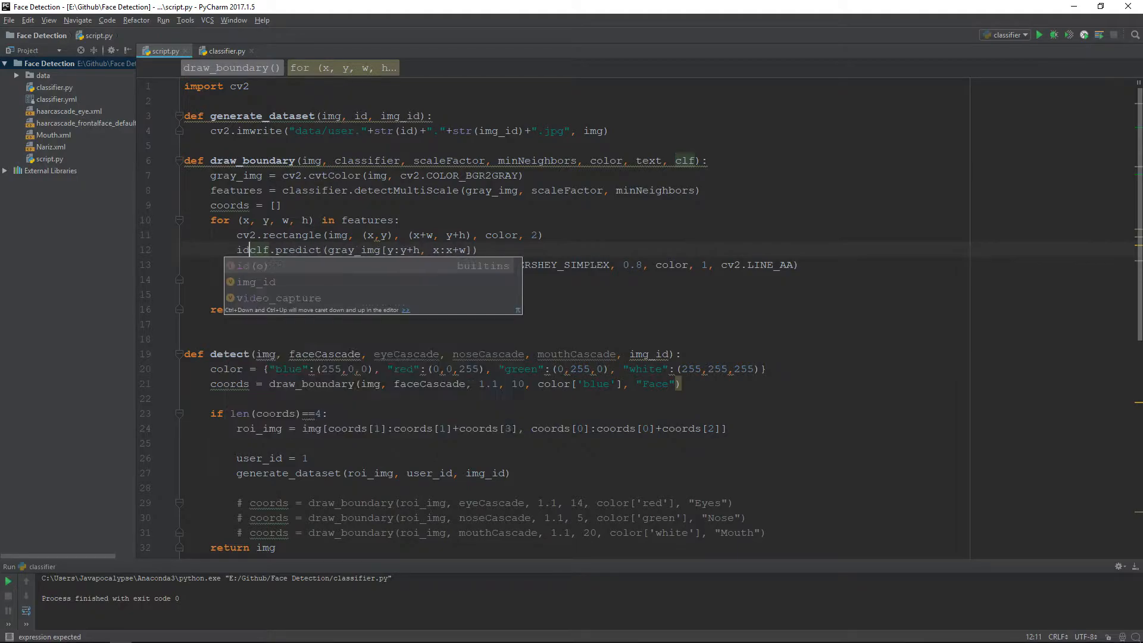
{"action": "type", "text": ", _ ="}
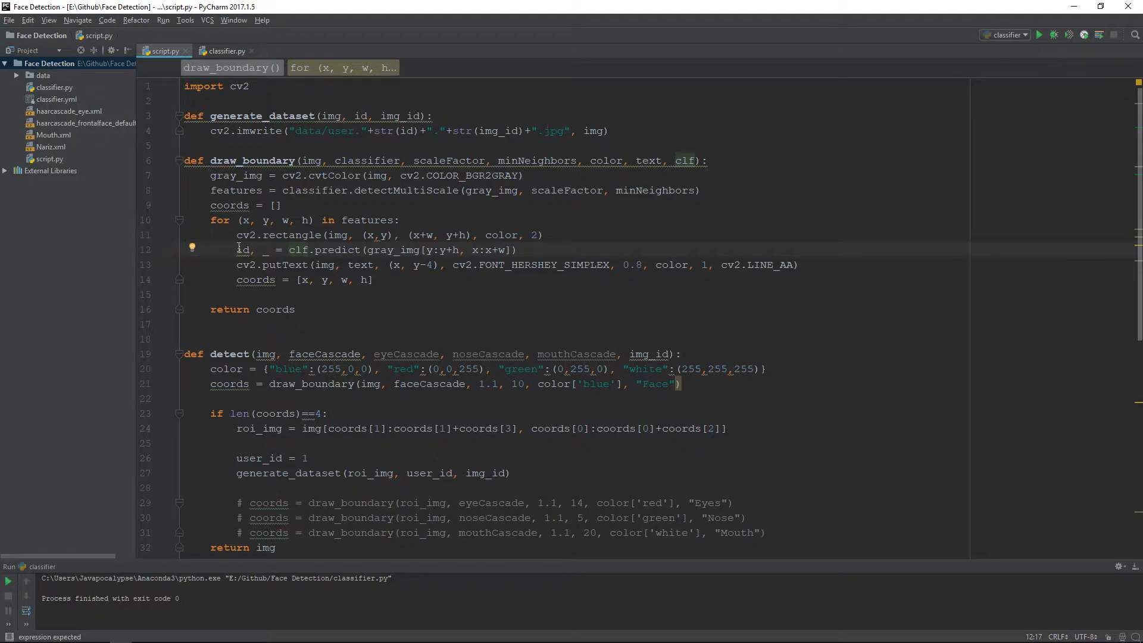
{"action": "double_click", "coordinate": [243, 249]}
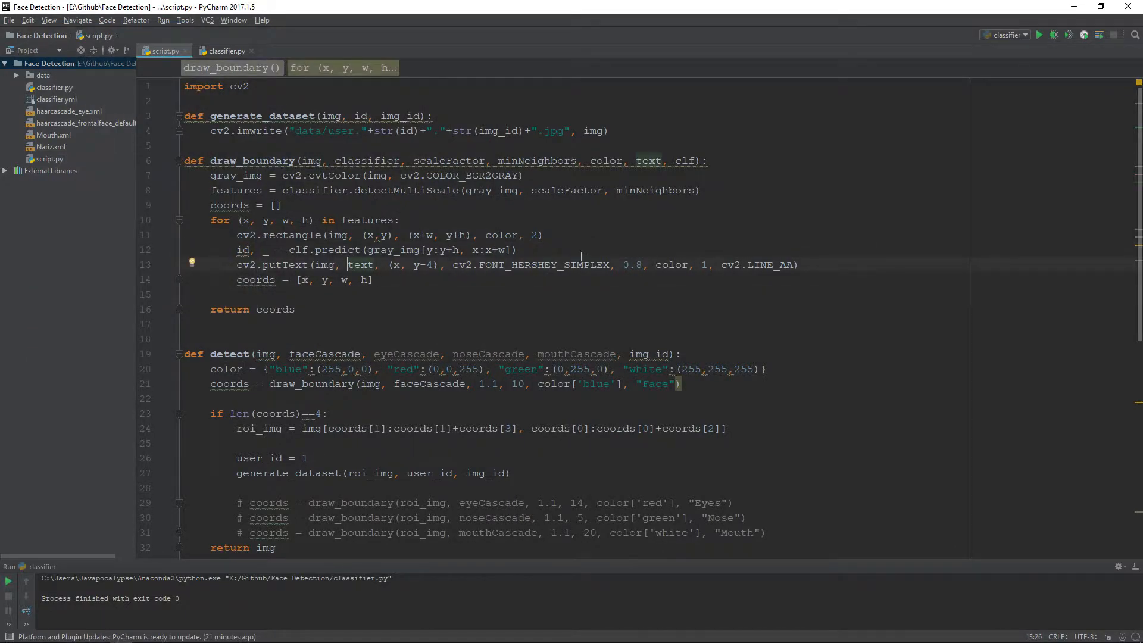
Nest putText under if id==1 and label the face "Ali" instead of the text argument
{"action": "type", "text": "if id"}
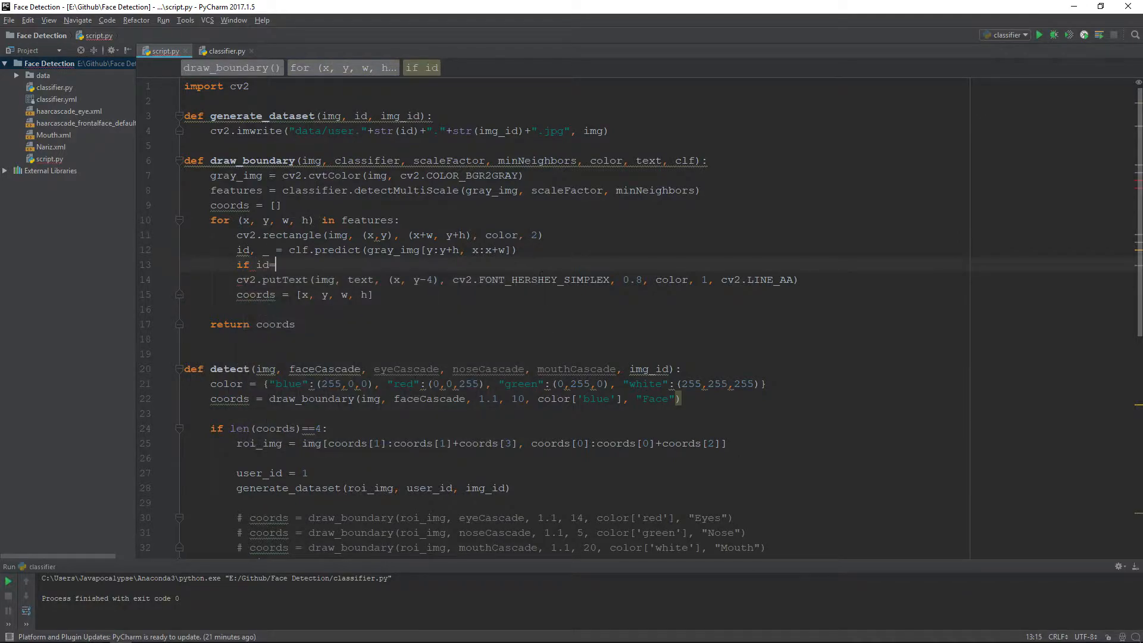
{"action": "type", "text": "=1:"}
{"action": "left_click", "coordinate": [491, 280]}
{"action": "type", "text": "\""}
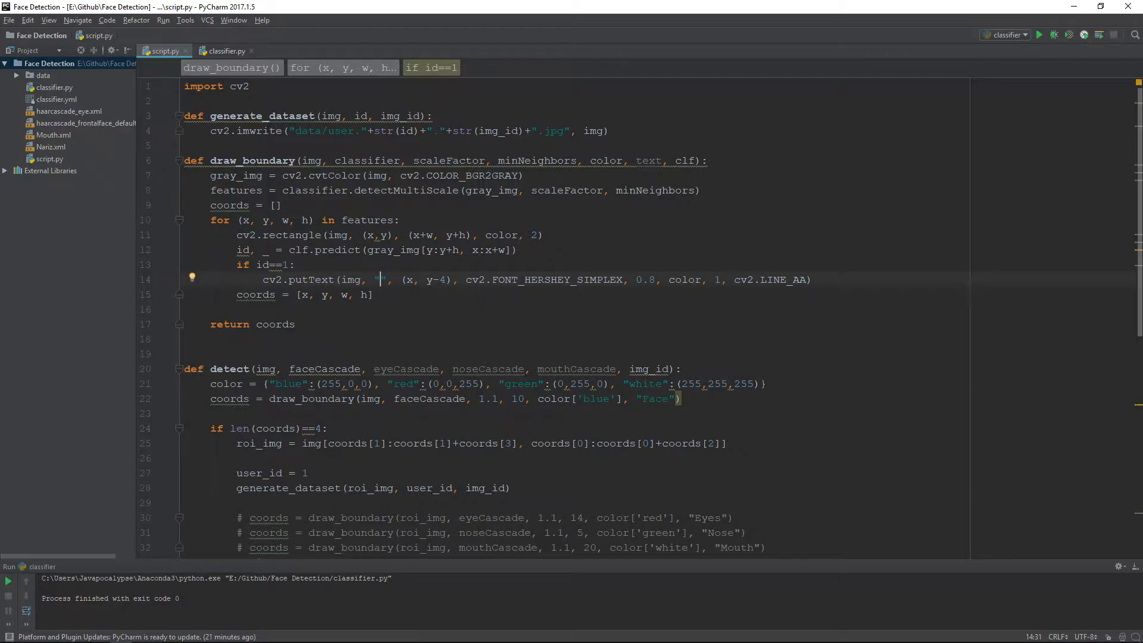
{"action": "type", "text": "Ali"}
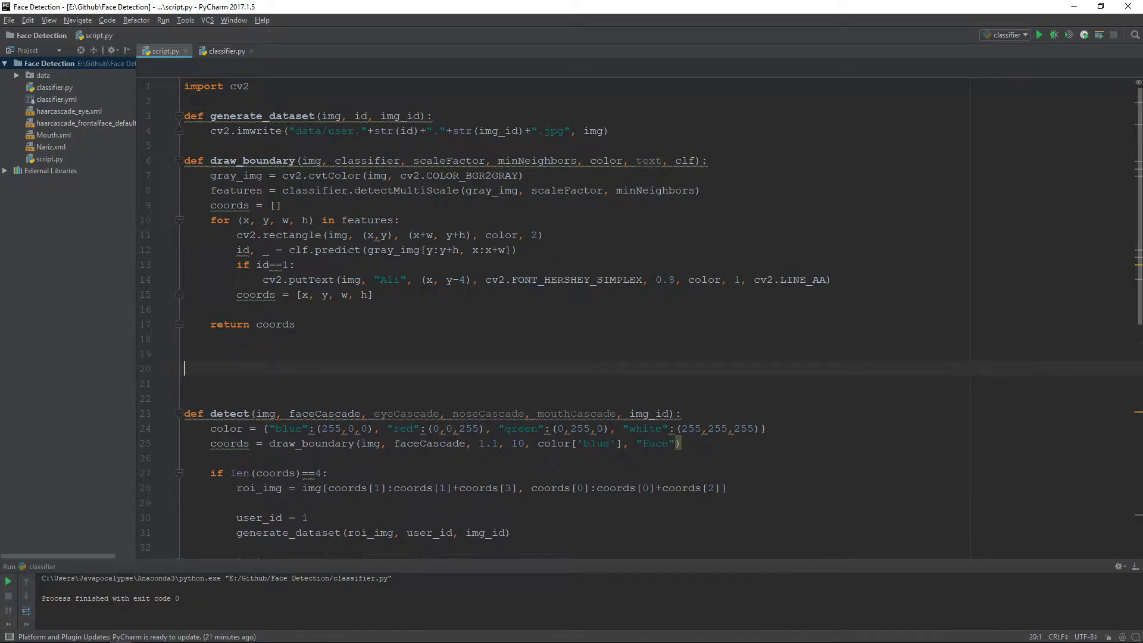
Write def recognize below draw_boundary
{"action": "type", "text": "def"}
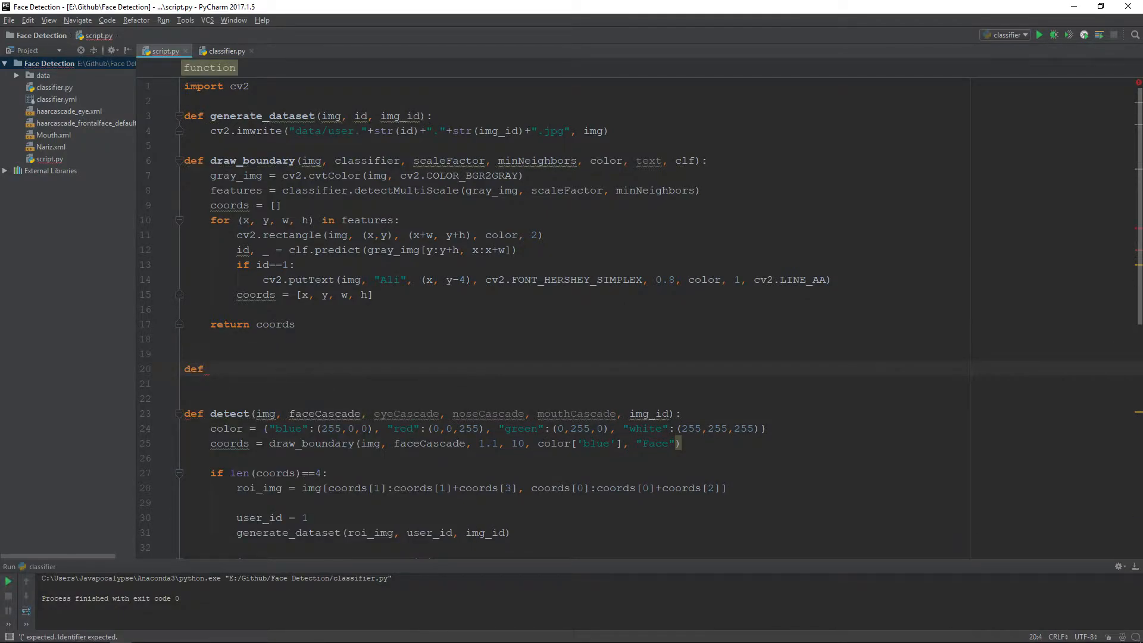
{"action": "type", "text": "rec"}
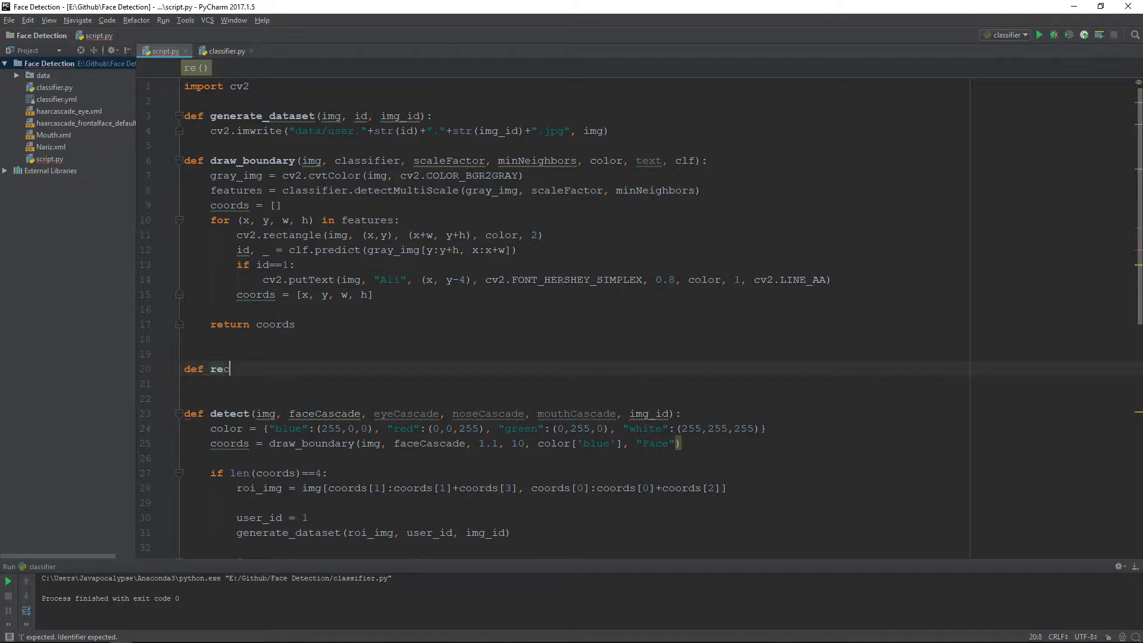
{"action": "type", "text": "ognize"}
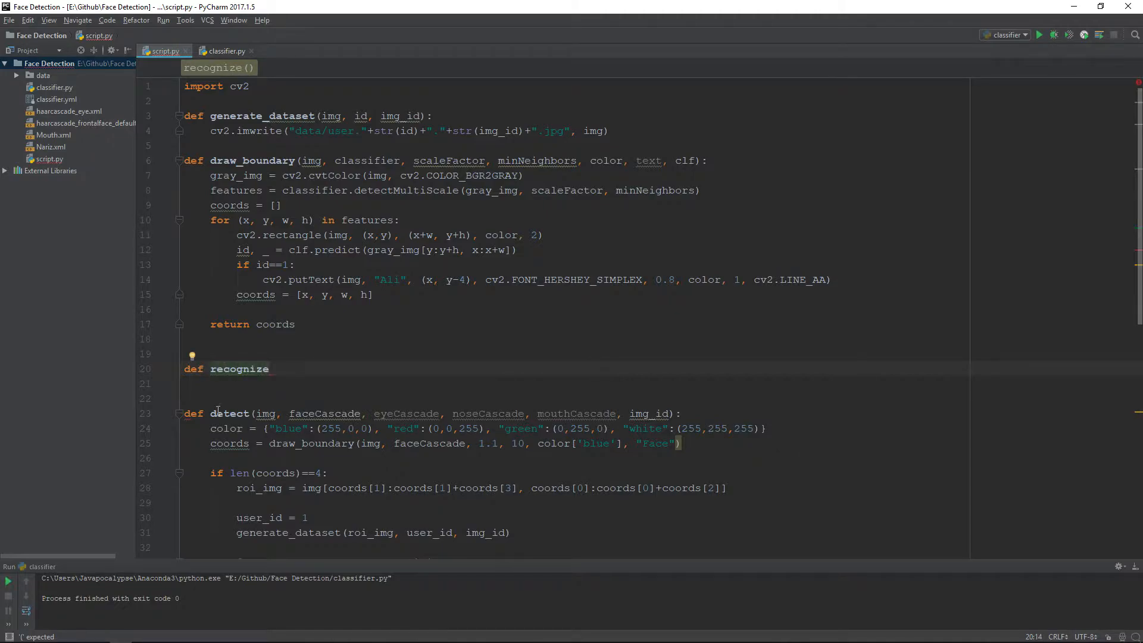
{"action": "double_click", "coordinate": [228, 413]}
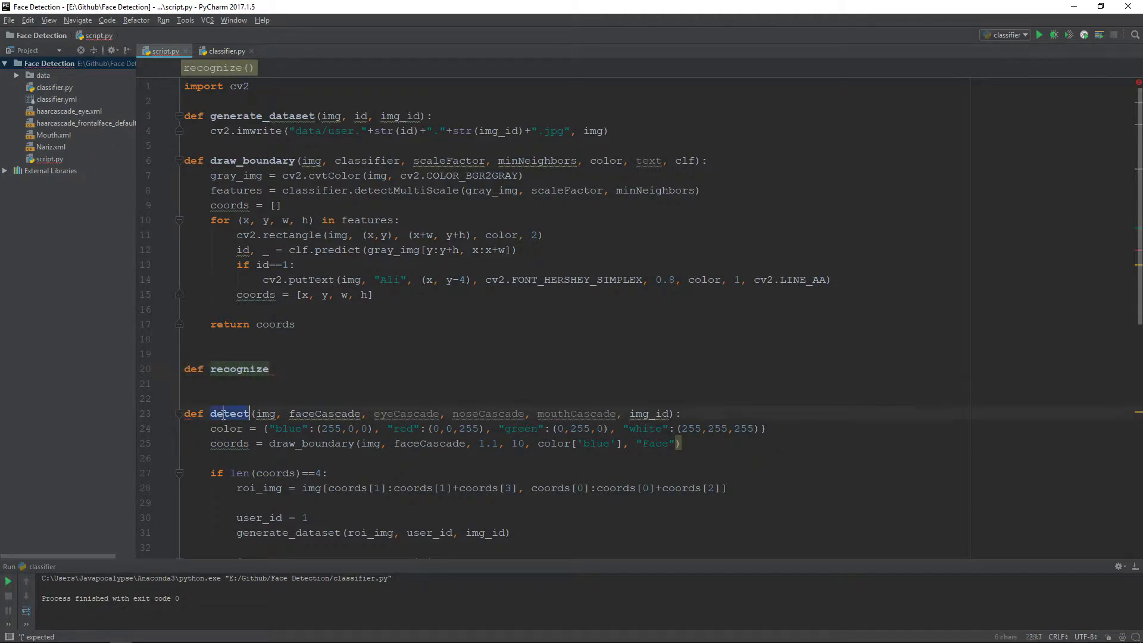
{"action": "double_click", "coordinate": [238, 368]}
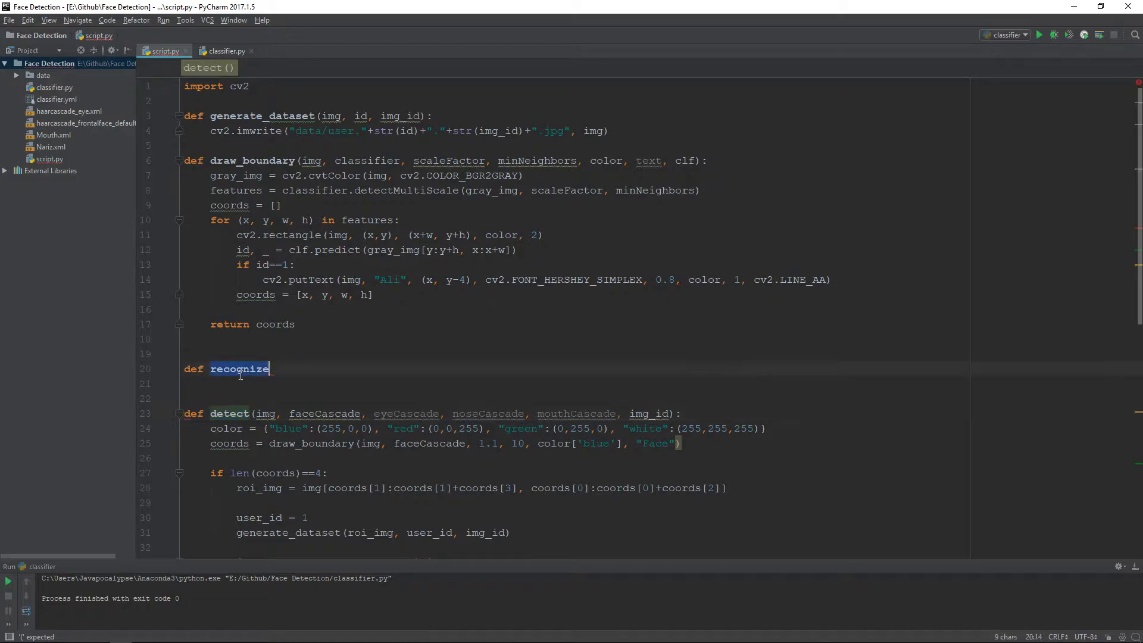
Give recognize the parameters (img, clf, faceCascade) and start its body
{"action": "type", "text": "("}
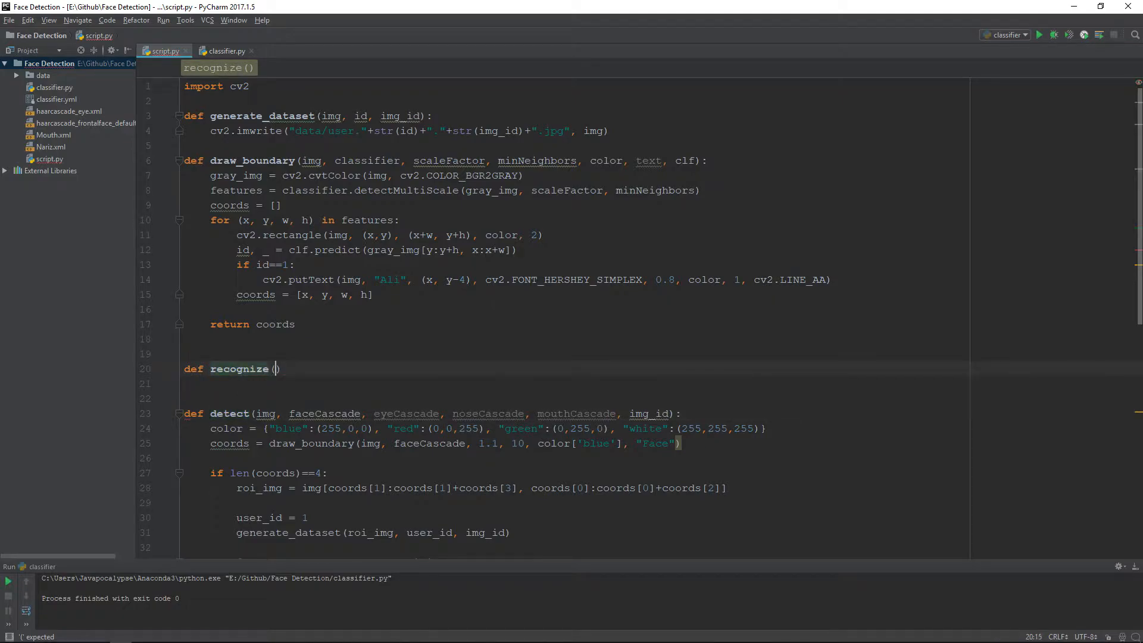
{"action": "type", "text": "img,"}
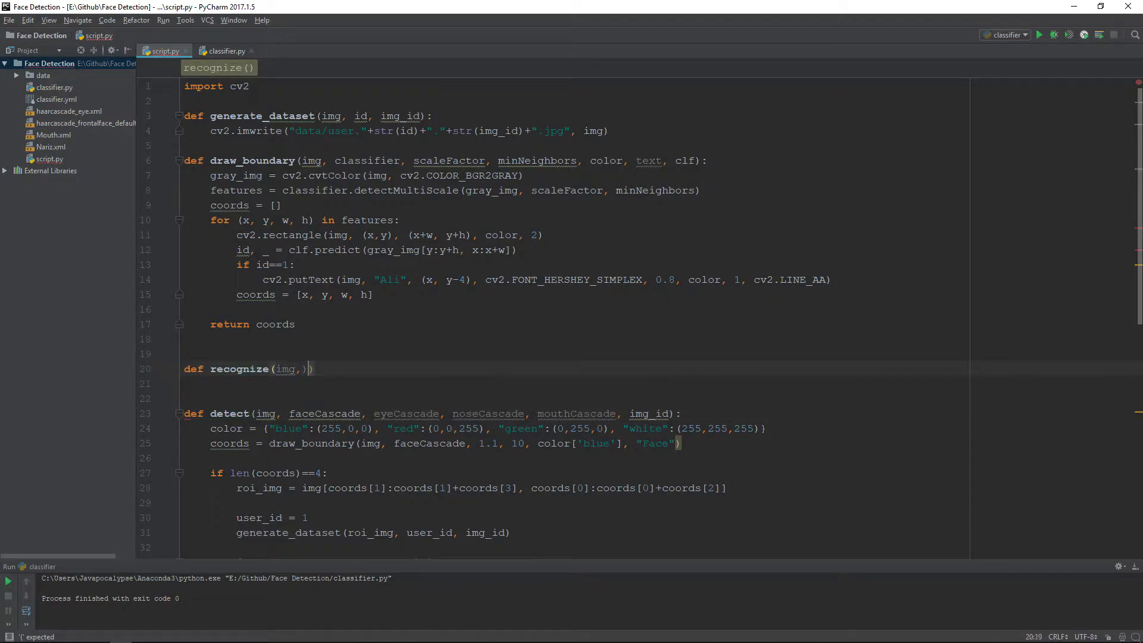
{"action": "type", "text": "clf,"}
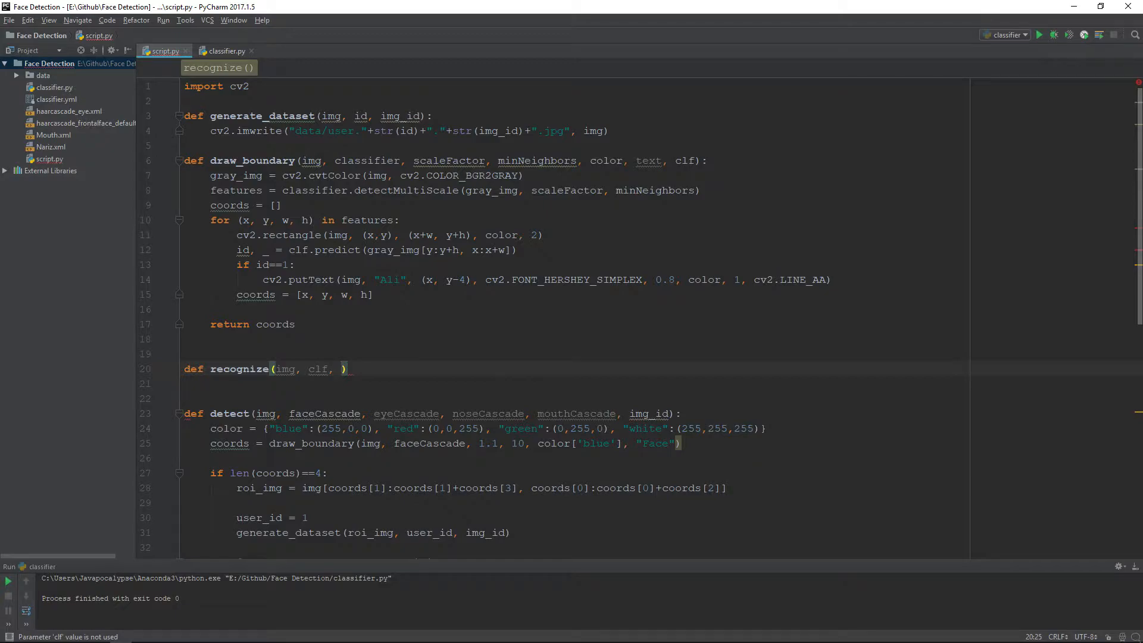
{"action": "type", "text": "faceCascade"}
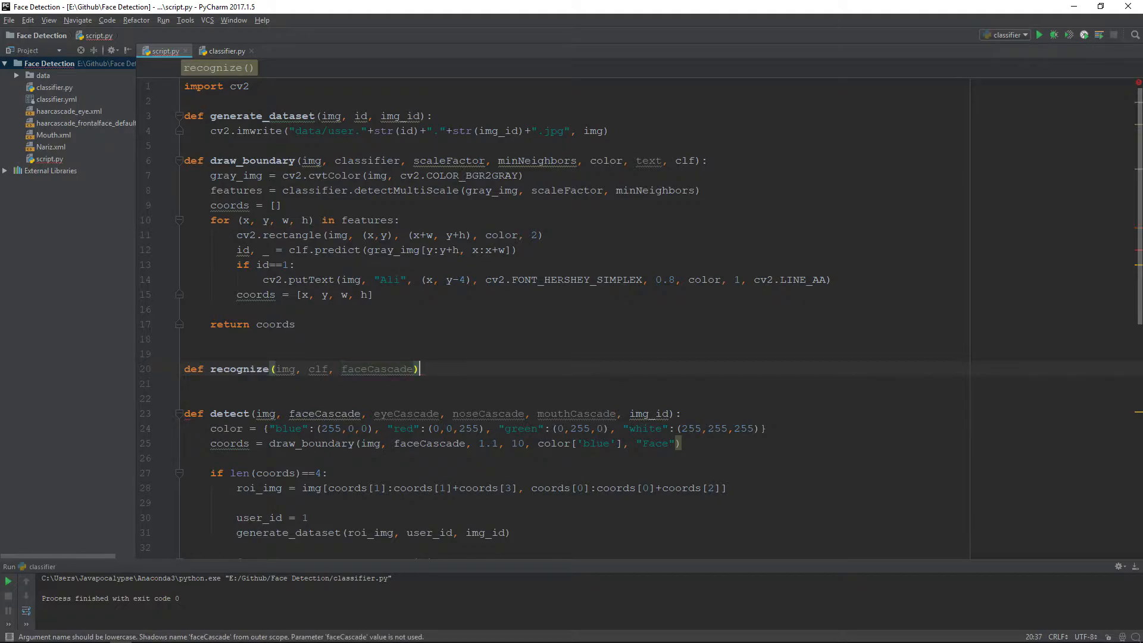
{"action": "type", "text": ":"}
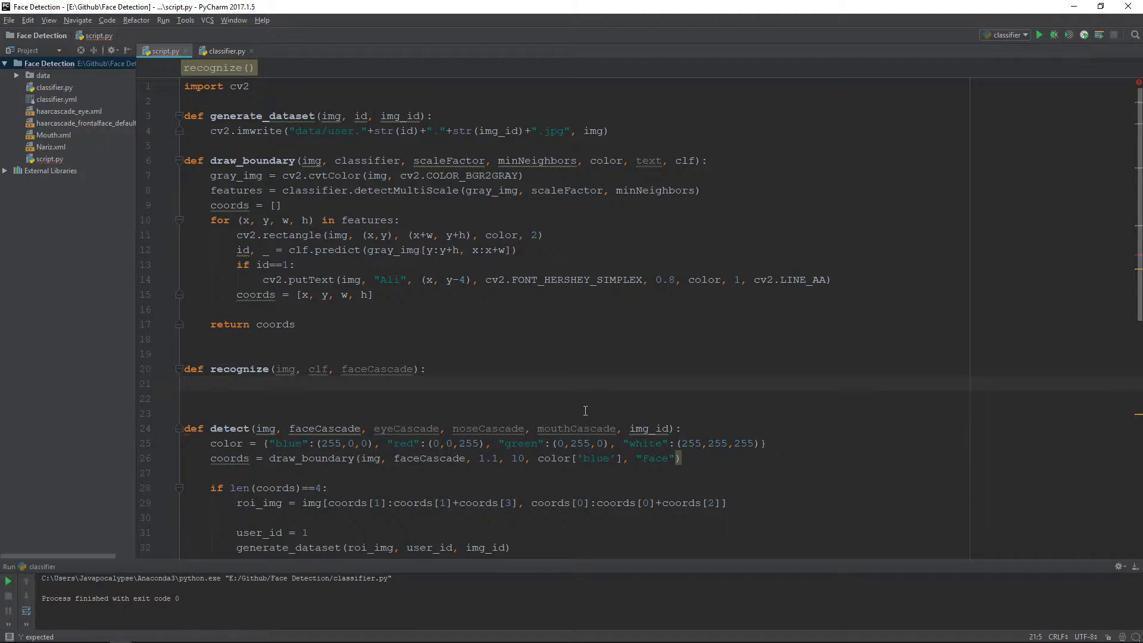
{"action": "mouse_move", "coordinate": [217, 447]}
{"action": "type", "text": "color = {\"blue\": (255, 0, 0), \"red\": (0, 0, 255), \"green\": (0, 255, 0), \"white\": (255, 255, 255"}
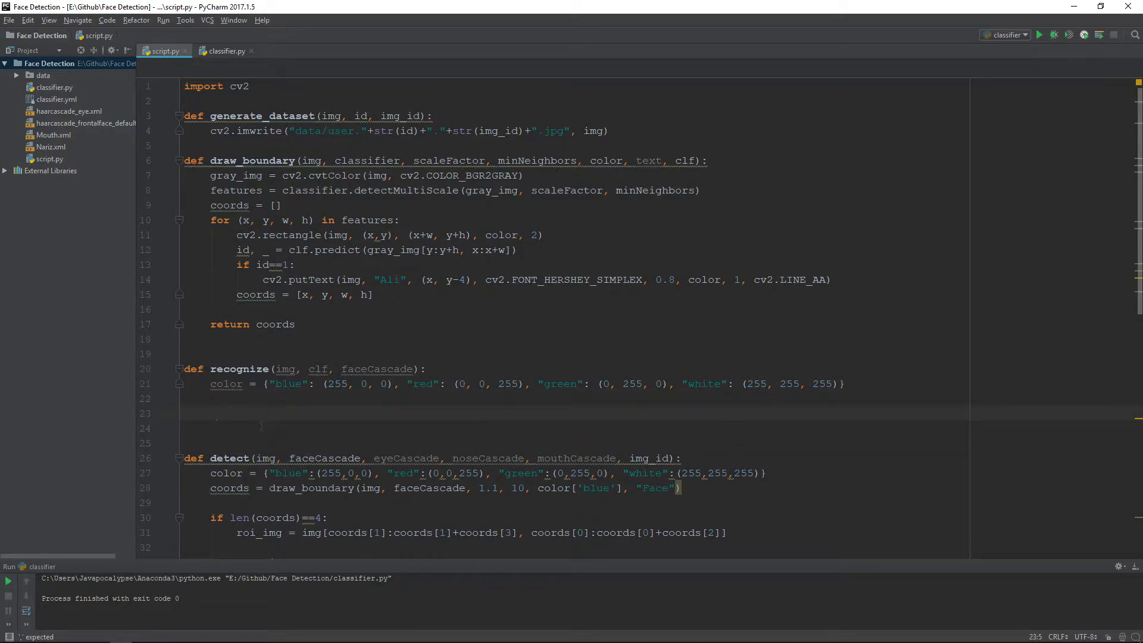
Set coords = draw_boundary(img, faceCascade, 1.1, 10, color["white"], "Face", clf) in recognize
{"action": "type", "text": "coor"}
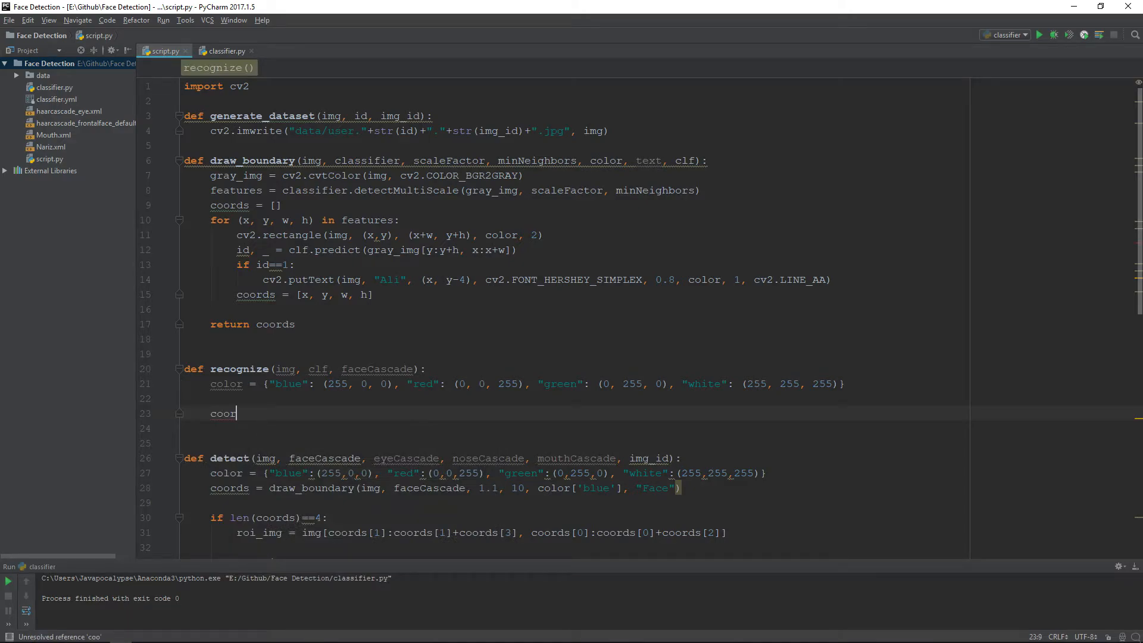
{"action": "type", "text": "ds ="}
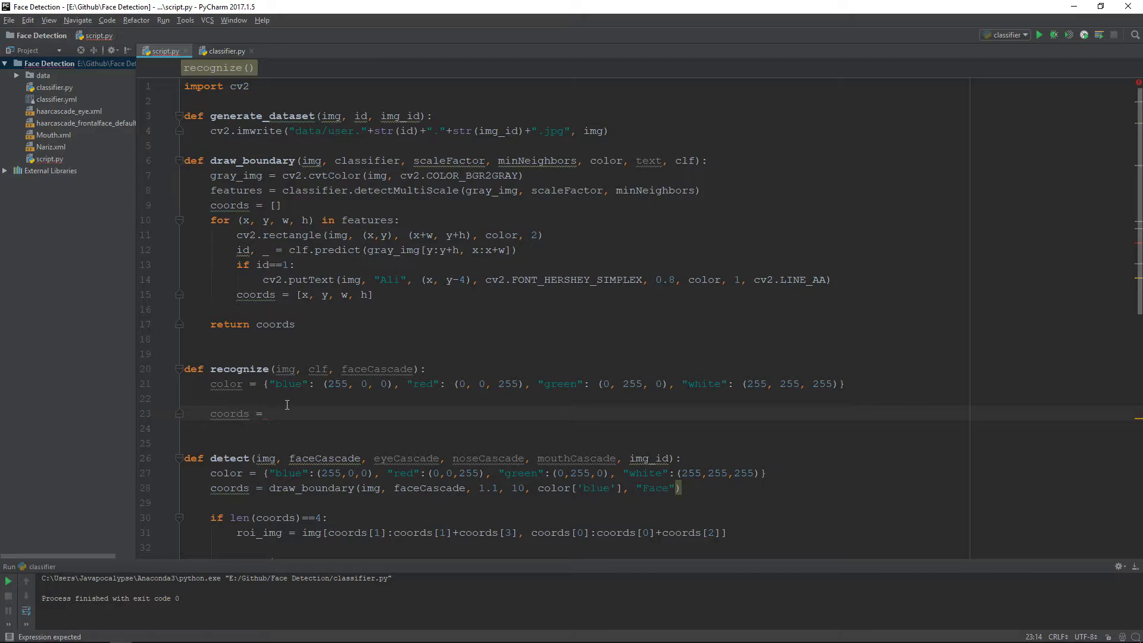
{"action": "type", "text": "draw_boundary("}
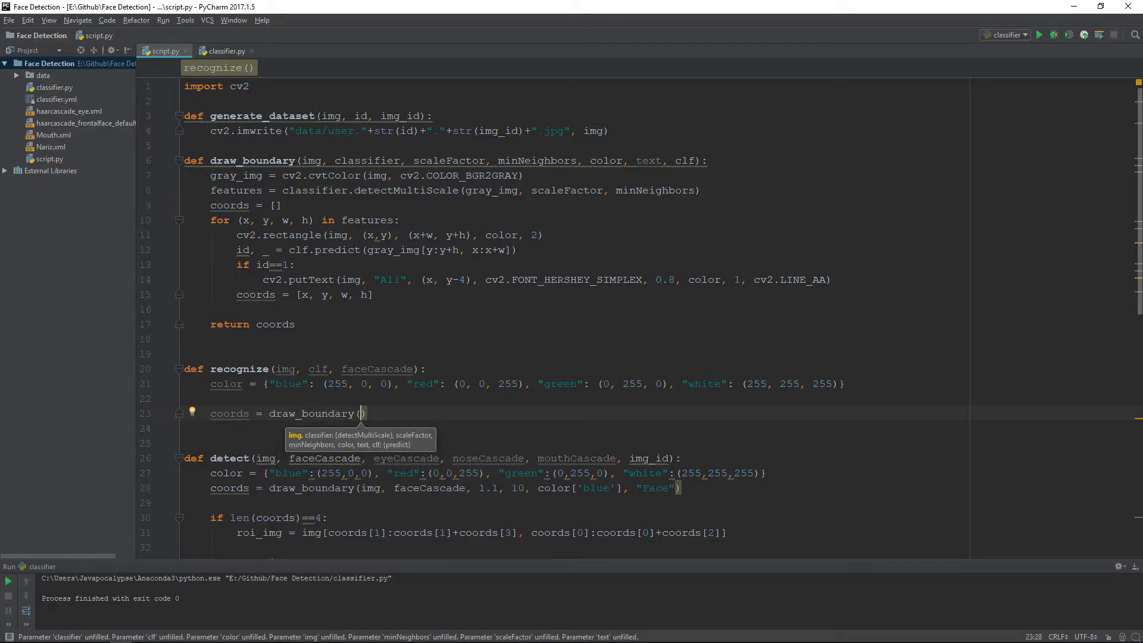
{"action": "type", "text": "img,"}
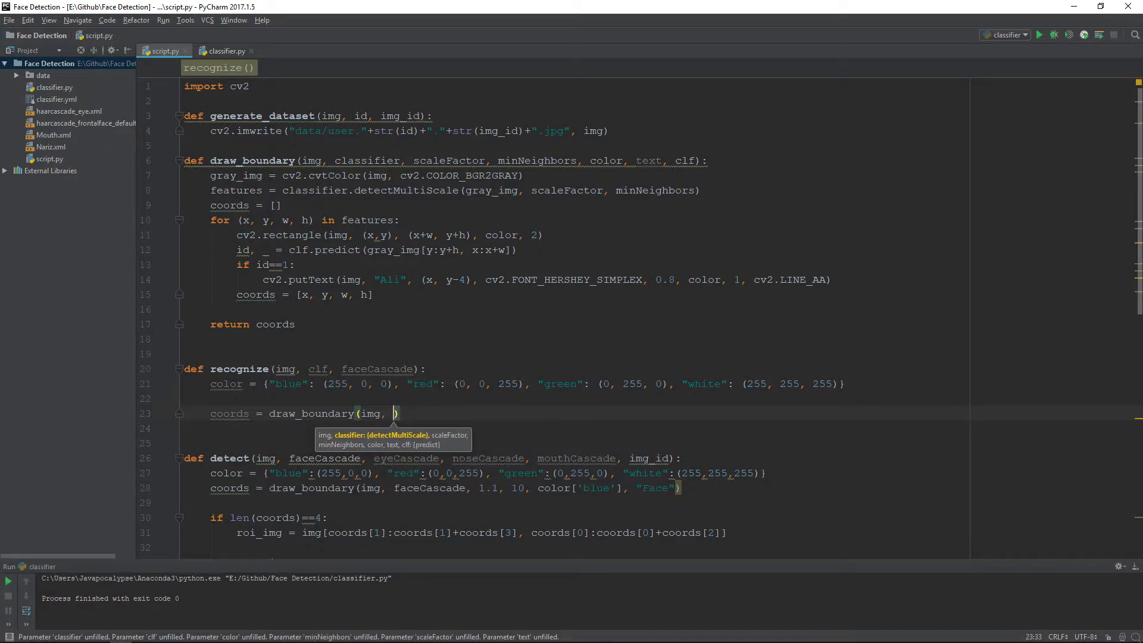
{"action": "type", "text": "faceCascade, 1"}
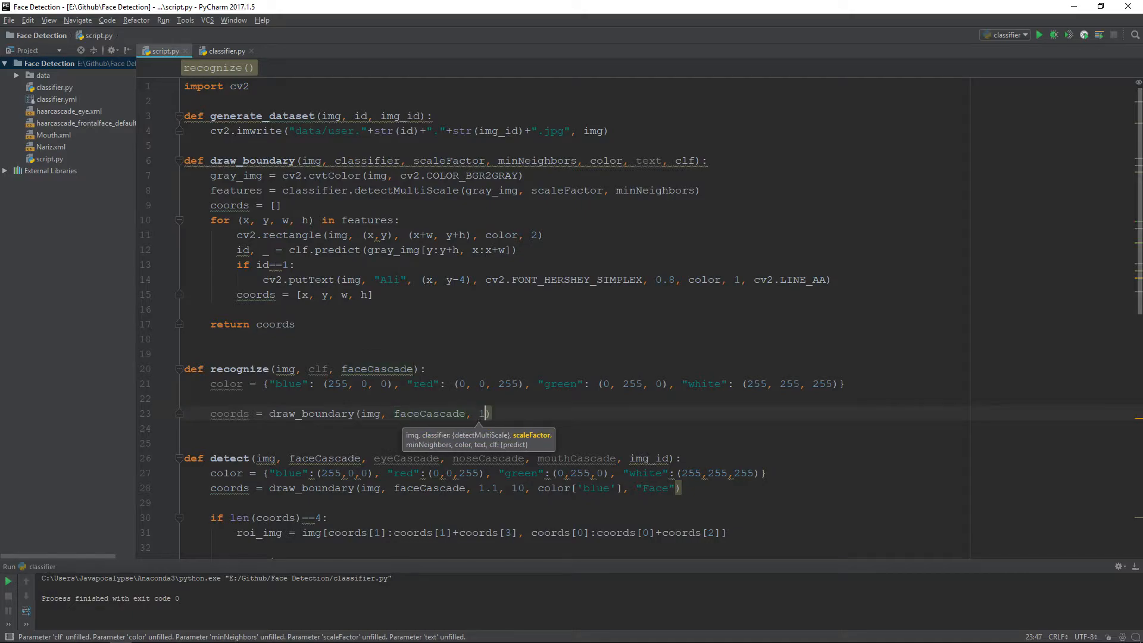
{"action": "type", "text": ".1,"}
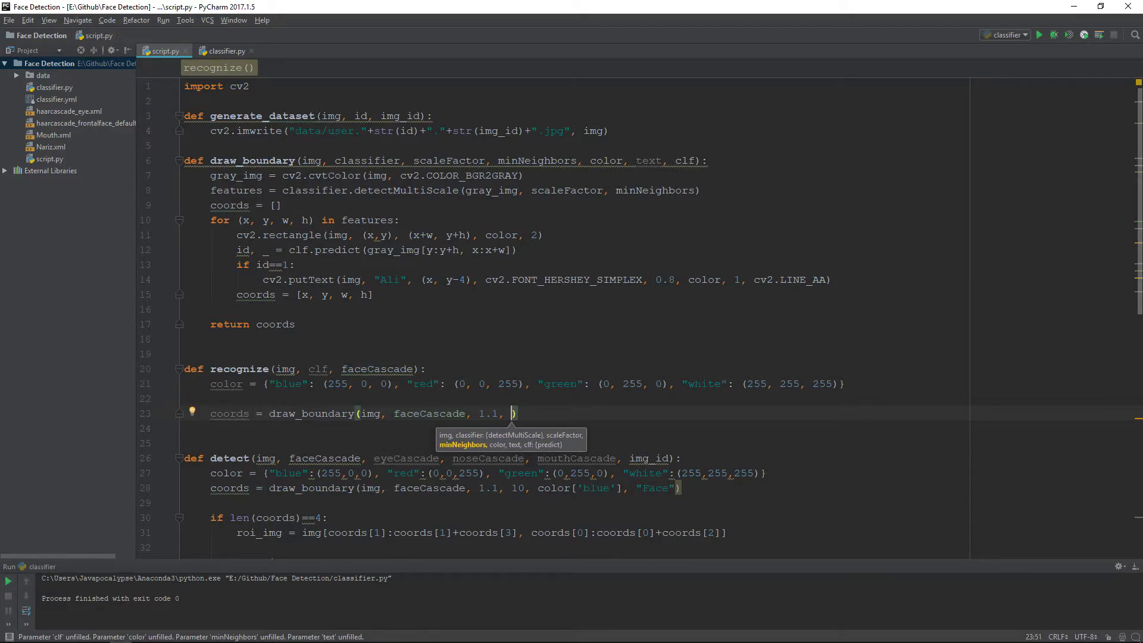
{"action": "type", "text": "10, color[\"white\"], \""}
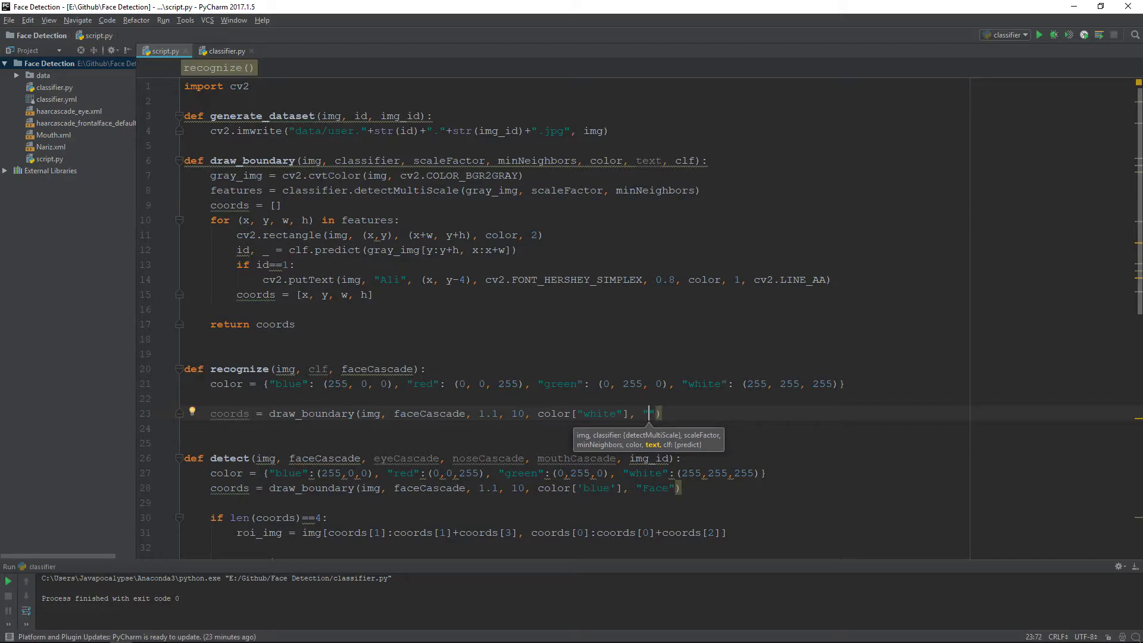
{"action": "type", "text": "Face"}
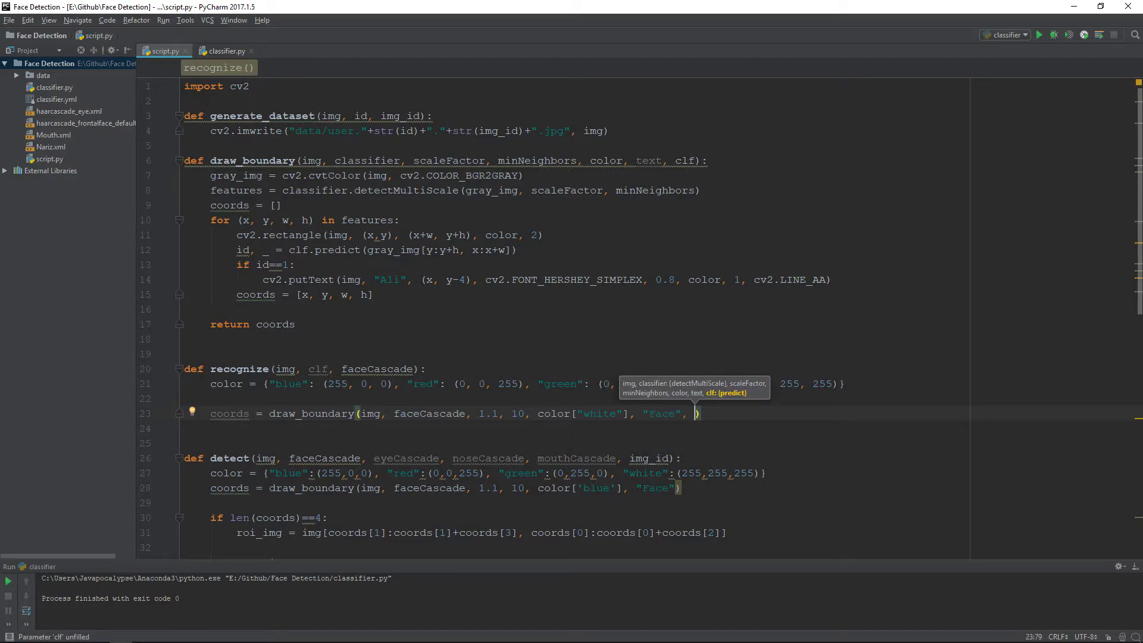
{"action": "type", "text": "clf"}
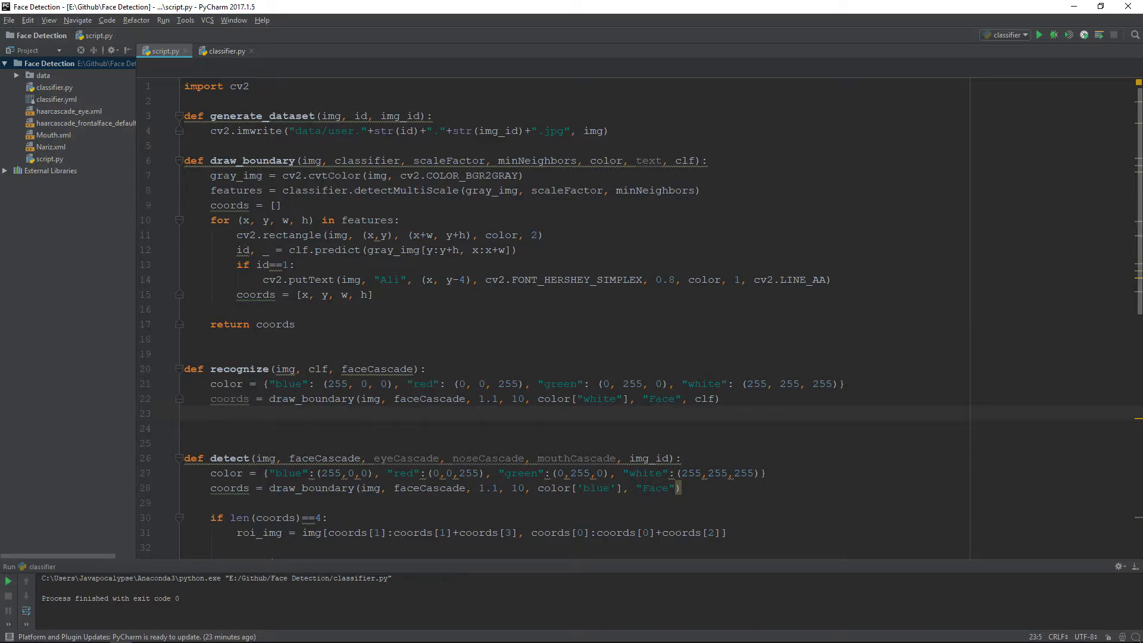
End recognize with return img
{"action": "type", "text": "return rt"}
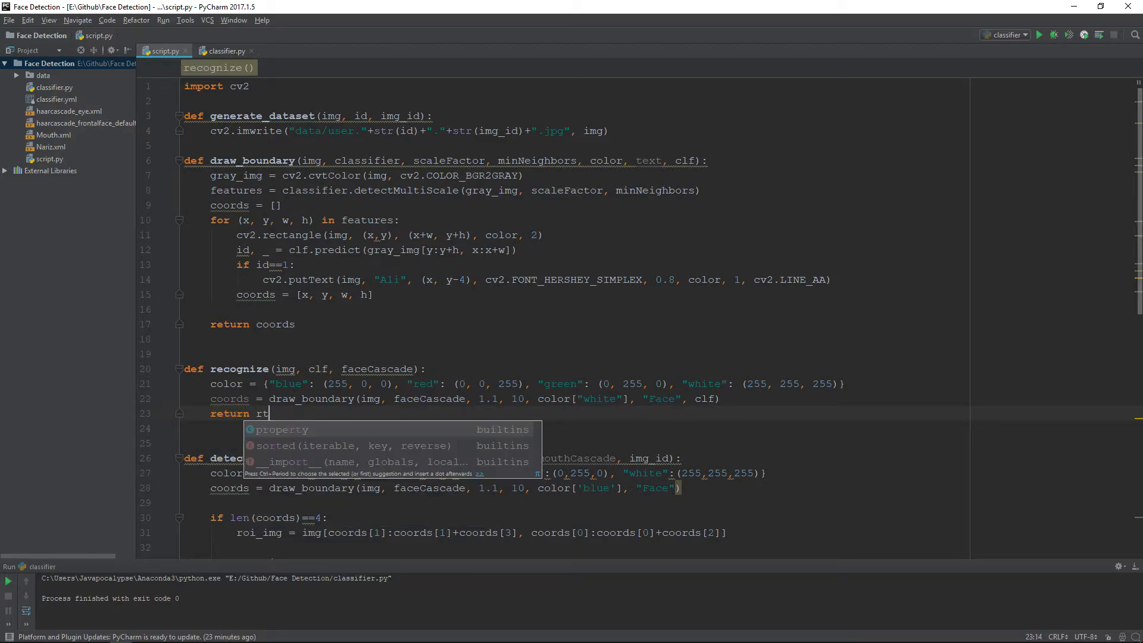
{"action": "key", "text": "Backspace"}
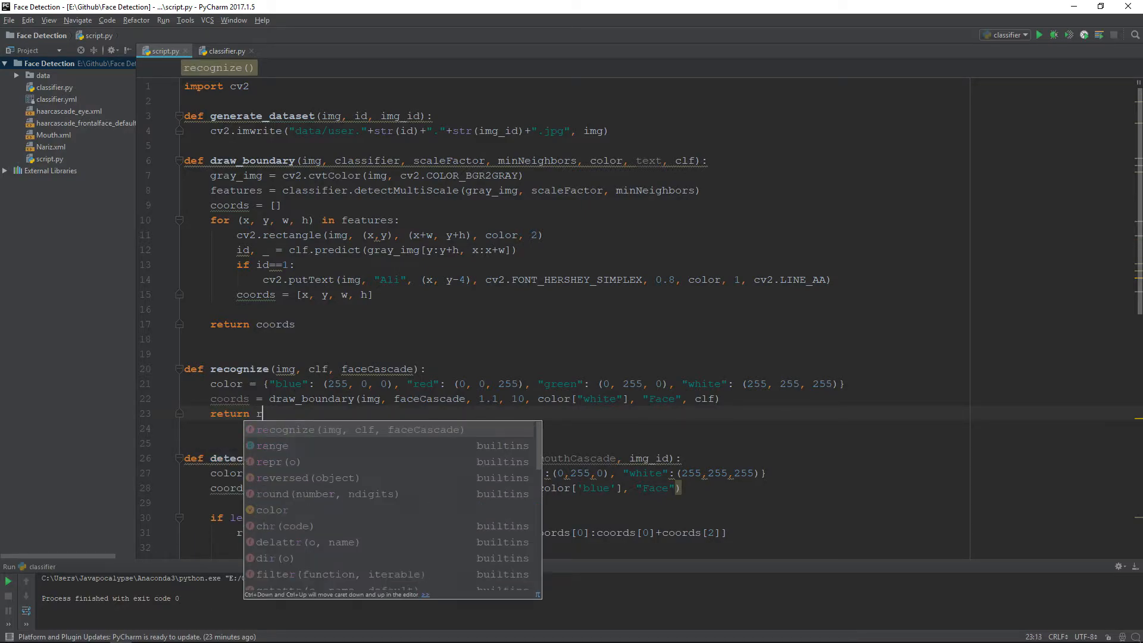
{"action": "type", "text": "img"}
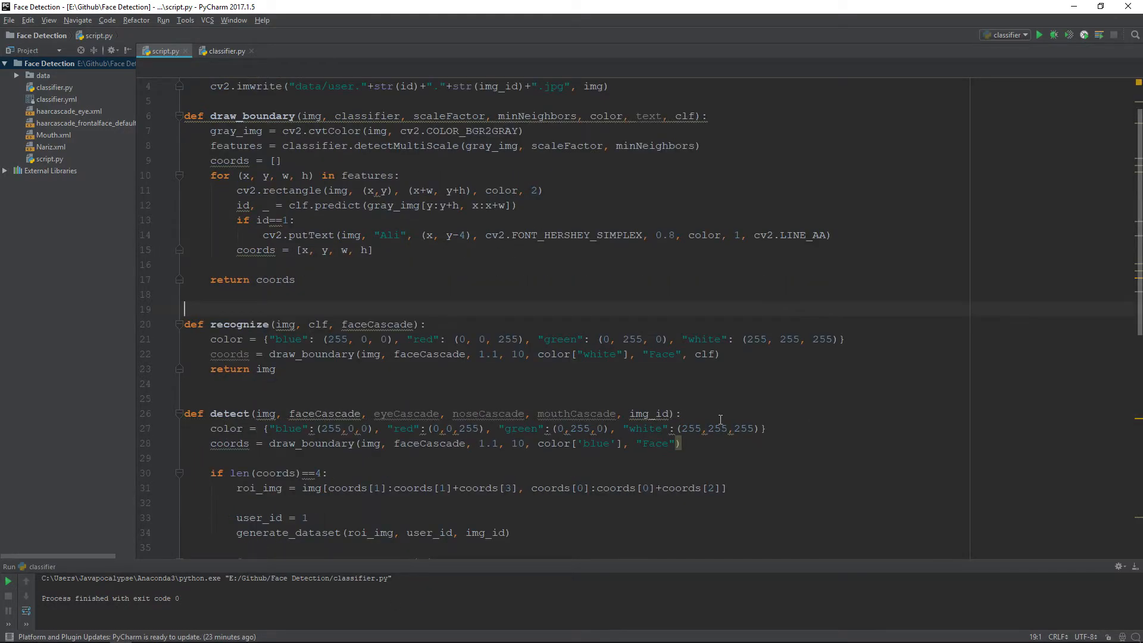
Replace the detect call in the webcam loop with img = recognize(img, clf, faceCascade)
{"action": "scroll", "scroll_direction": "down", "scroll_amount": 3}
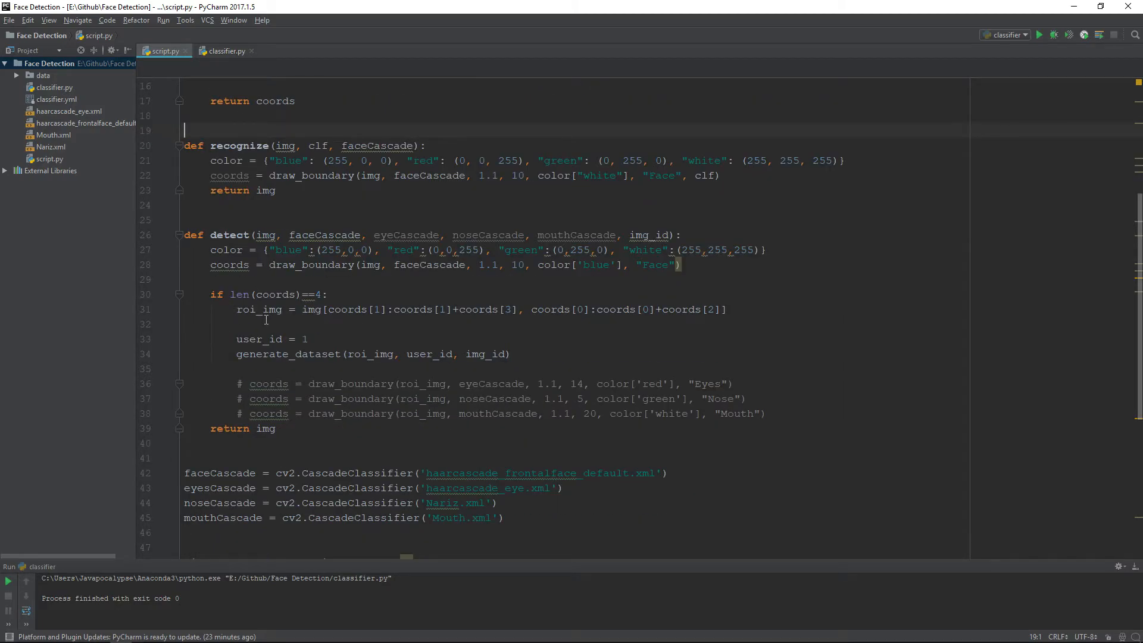
{"action": "scroll", "scroll_direction": "down", "scroll_amount": 3}
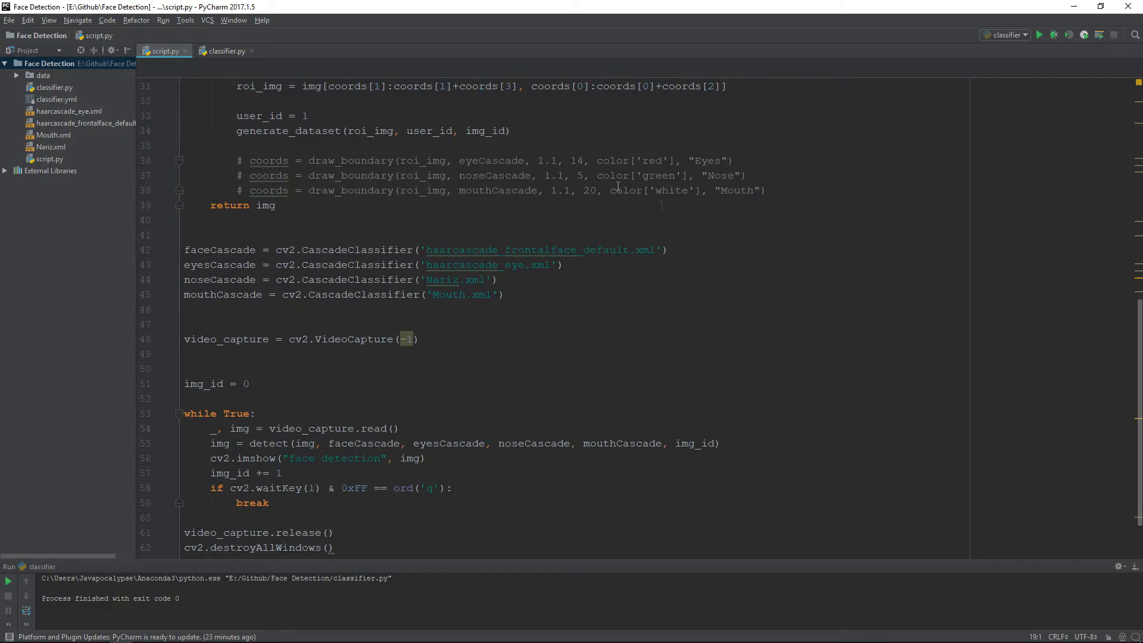
{"action": "scroll", "scroll_direction": "down", "scroll_amount": 3}
{"action": "type", "text": "# "}
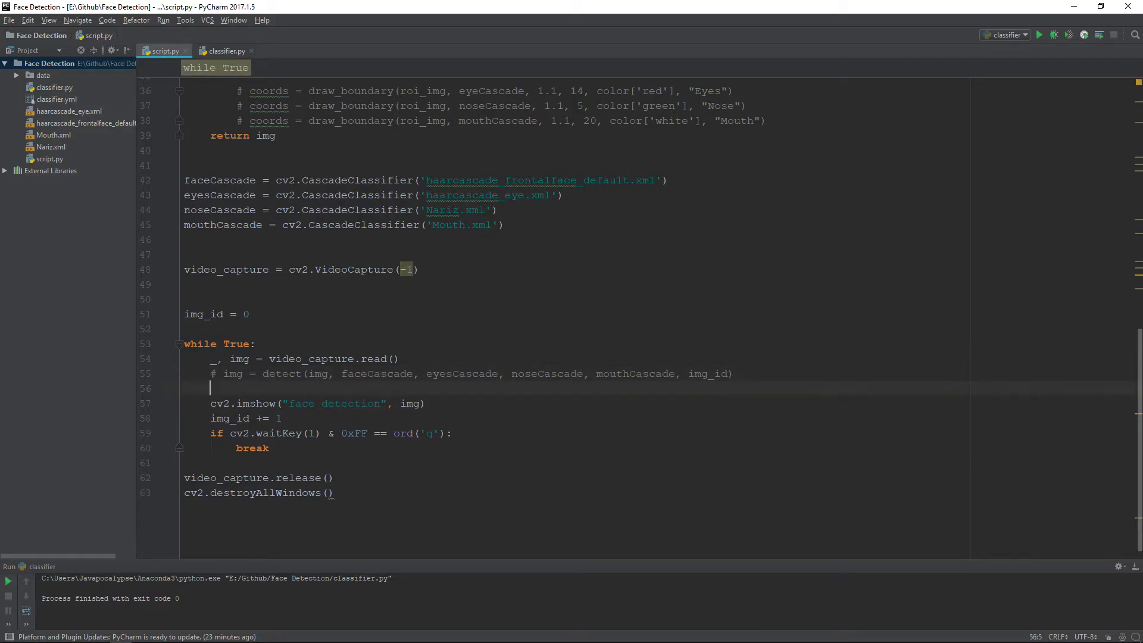
{"action": "type", "text": "img = recognize("}
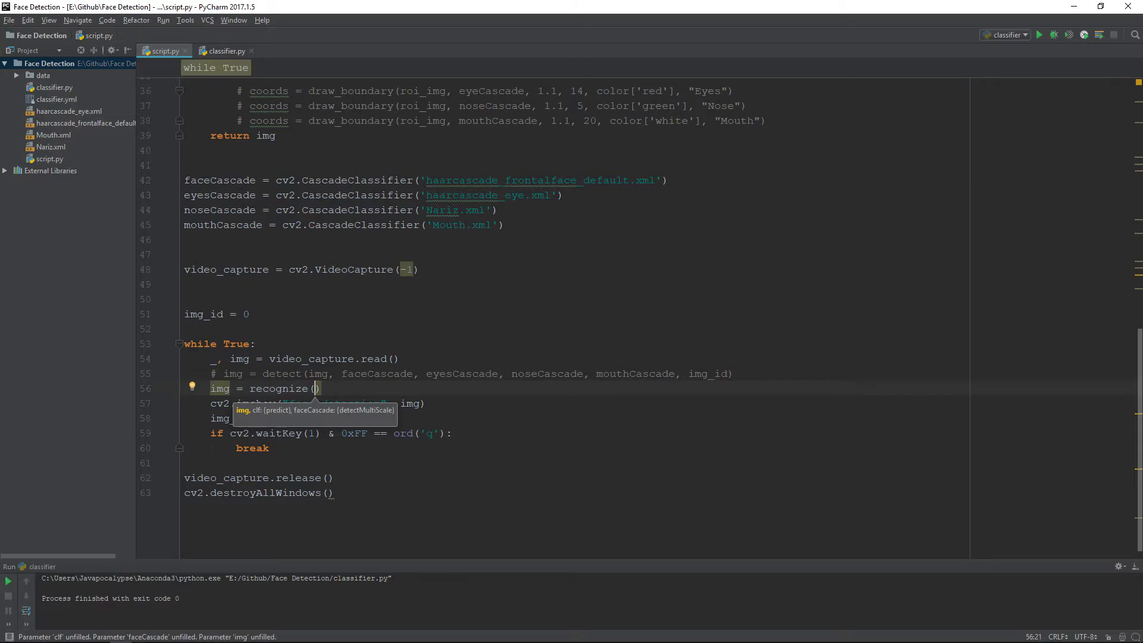
{"action": "type", "text": "img"}
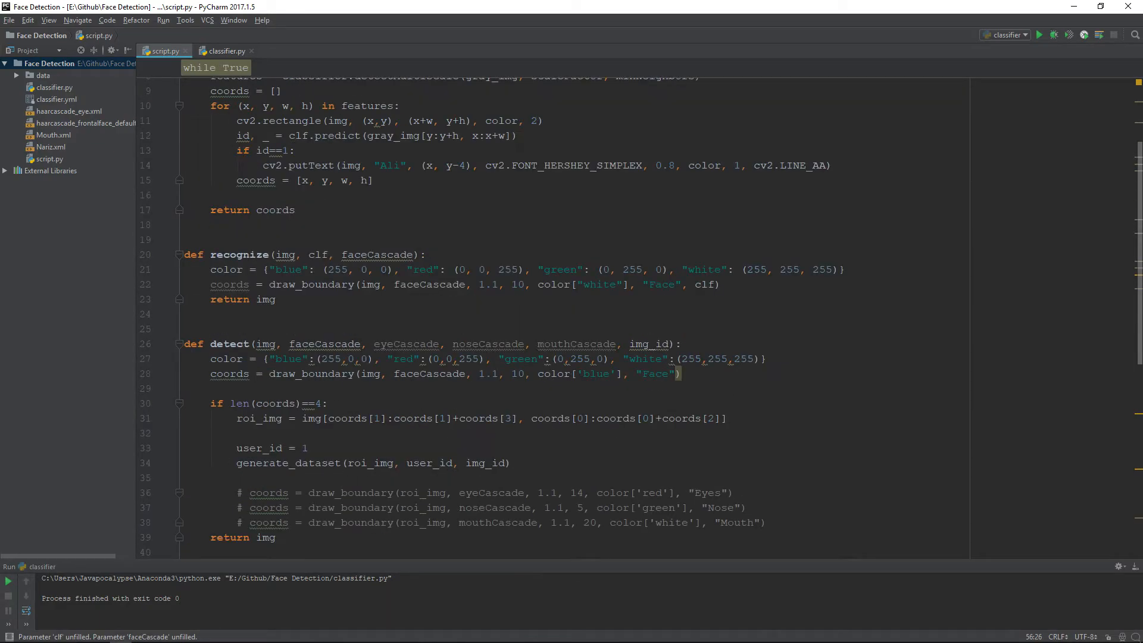
{"action": "scroll", "scroll_direction": "up", "scroll_amount": 3}
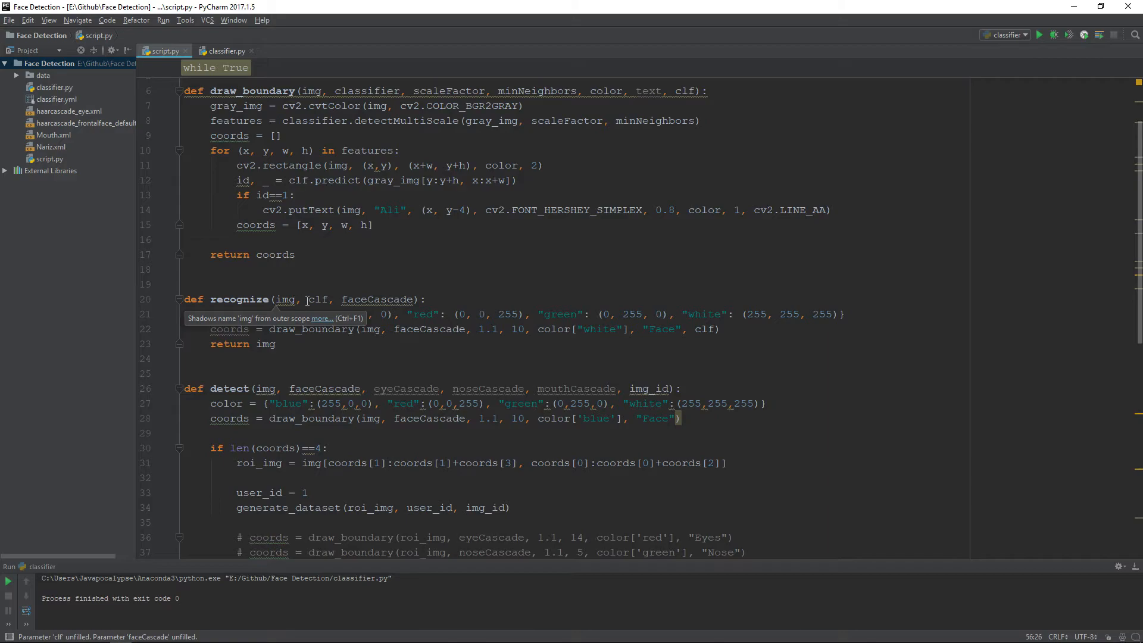
{"action": "scroll", "scroll_direction": "down", "scroll_amount": 3}
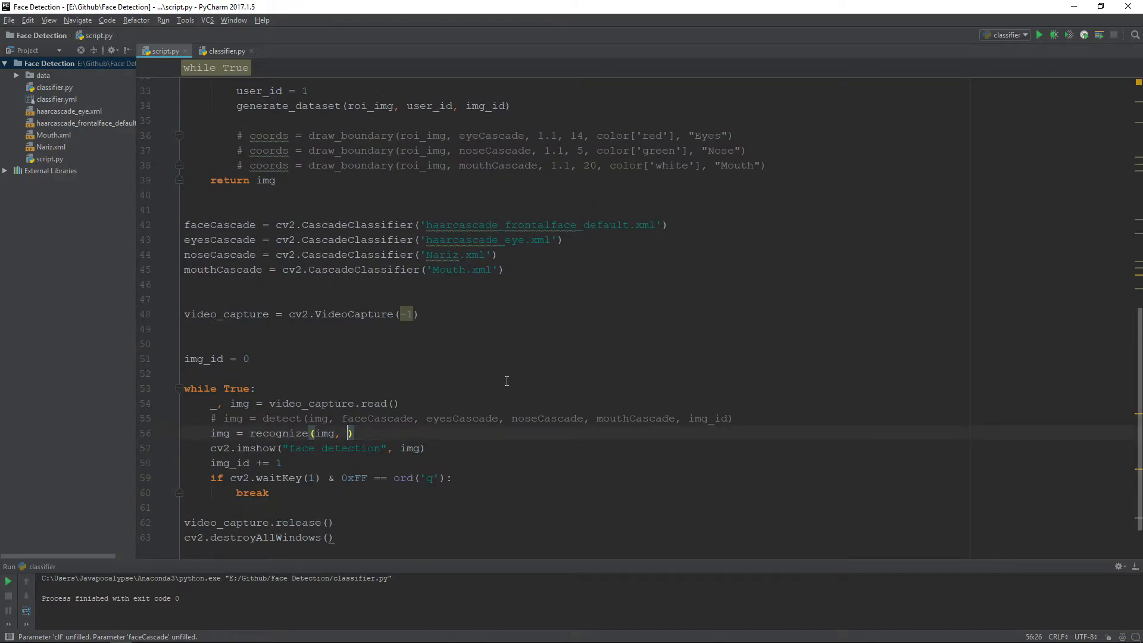
{"action": "type", "text": "clf, faceCascade"}
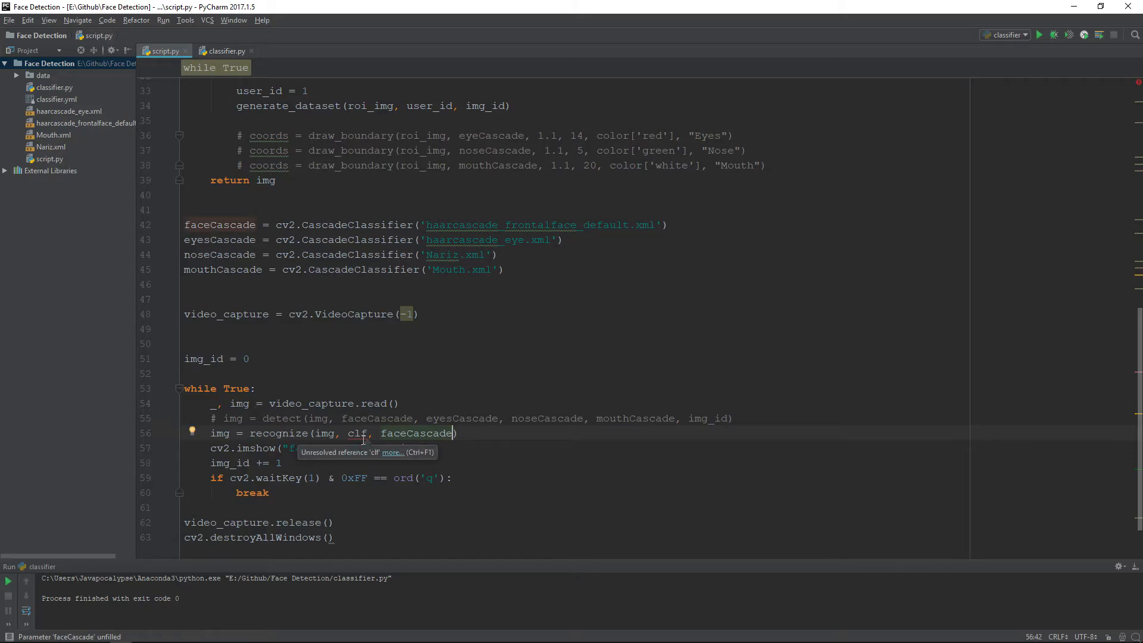
{"action": "mouse_move", "coordinate": [366, 392]}
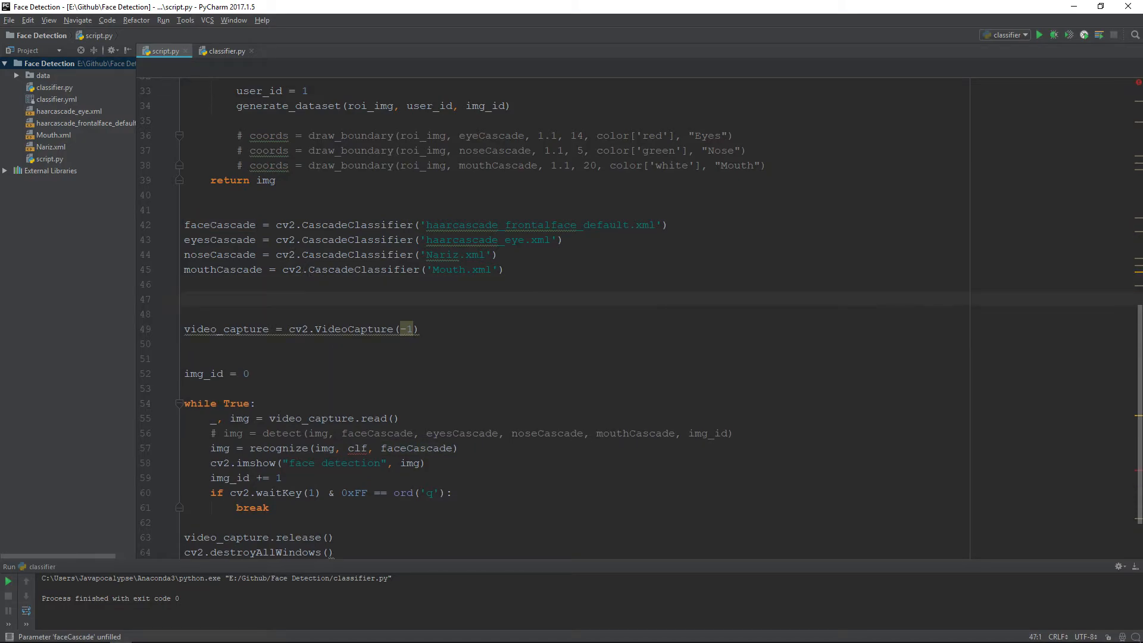
Create clf = cv2.face.LBPHFaceRecognizer_create() above video_capture
{"action": "type", "text": "clf ="}
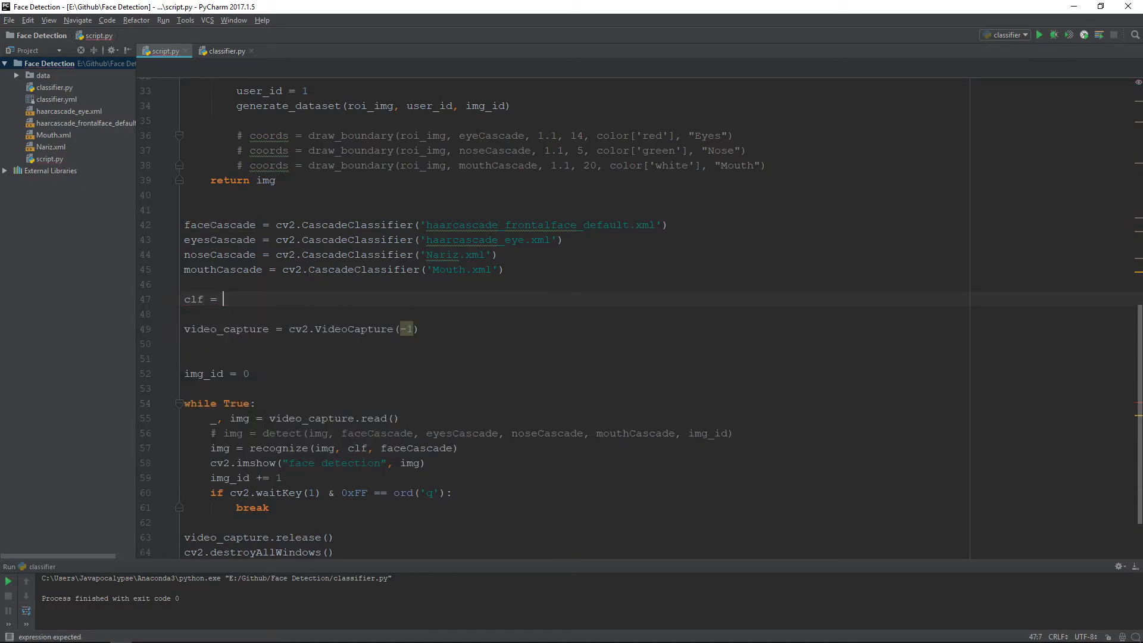
{"action": "type", "text": "cv2"}
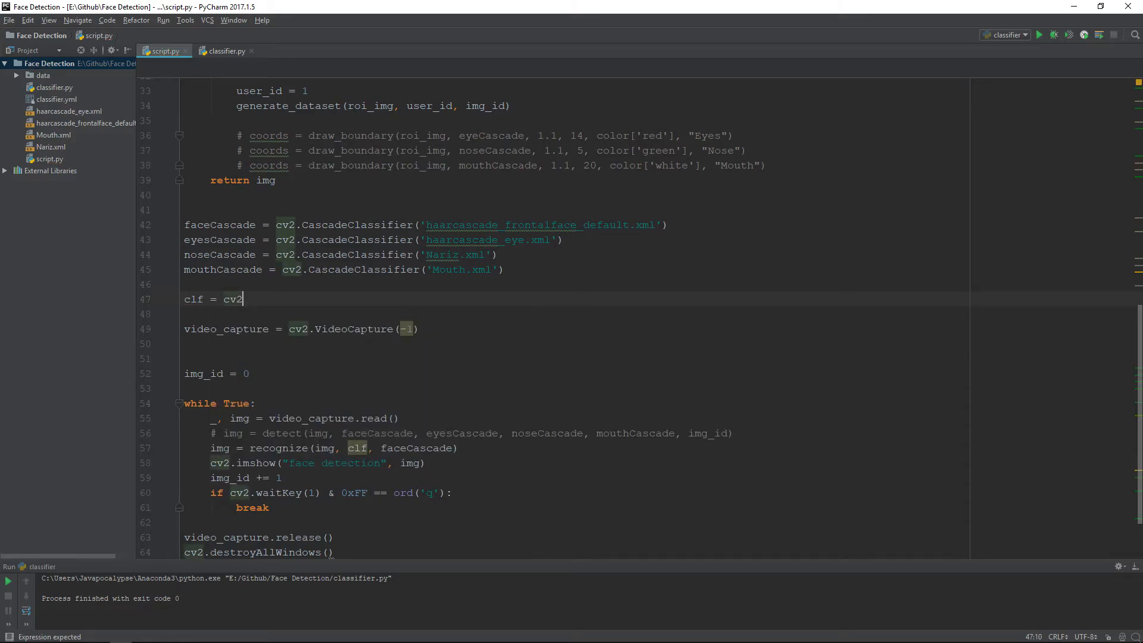
{"action": "type", "text": ".face."}
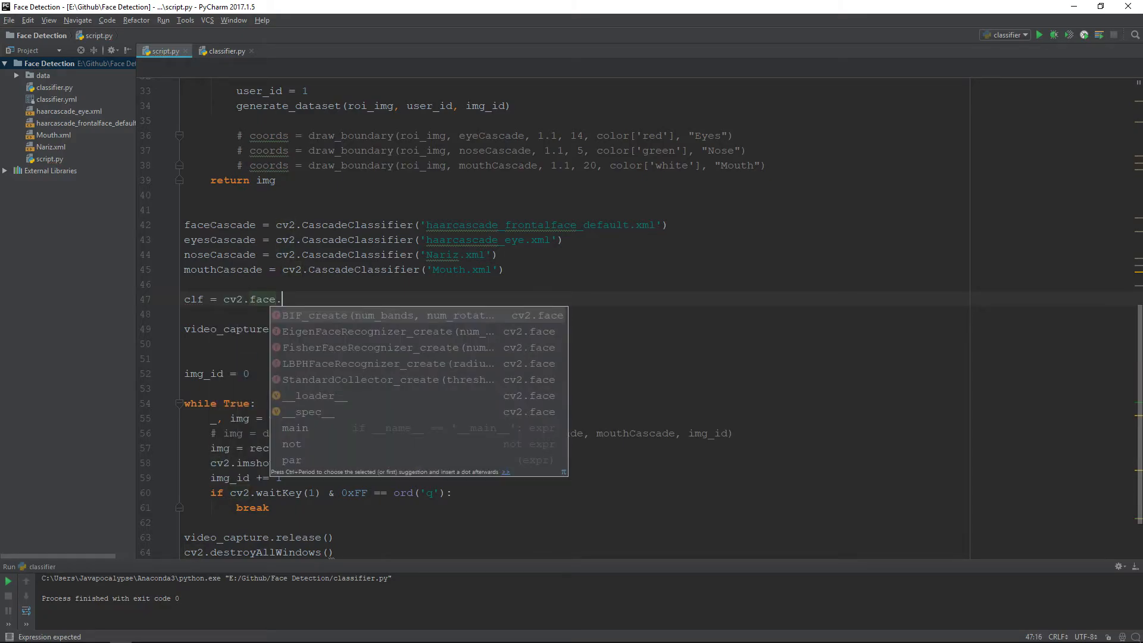
{"action": "type", "text": "LBPHFaceRecognizer_create("}
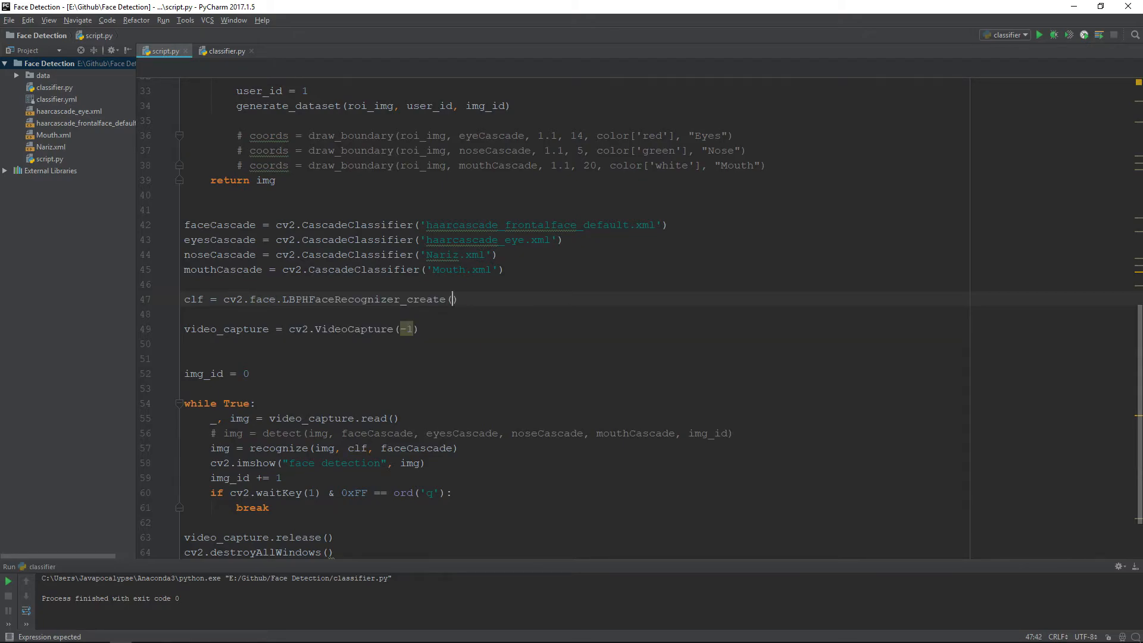
Load the trained model with clf.read("classifier.yml")
{"action": "type", "text": "cl"}
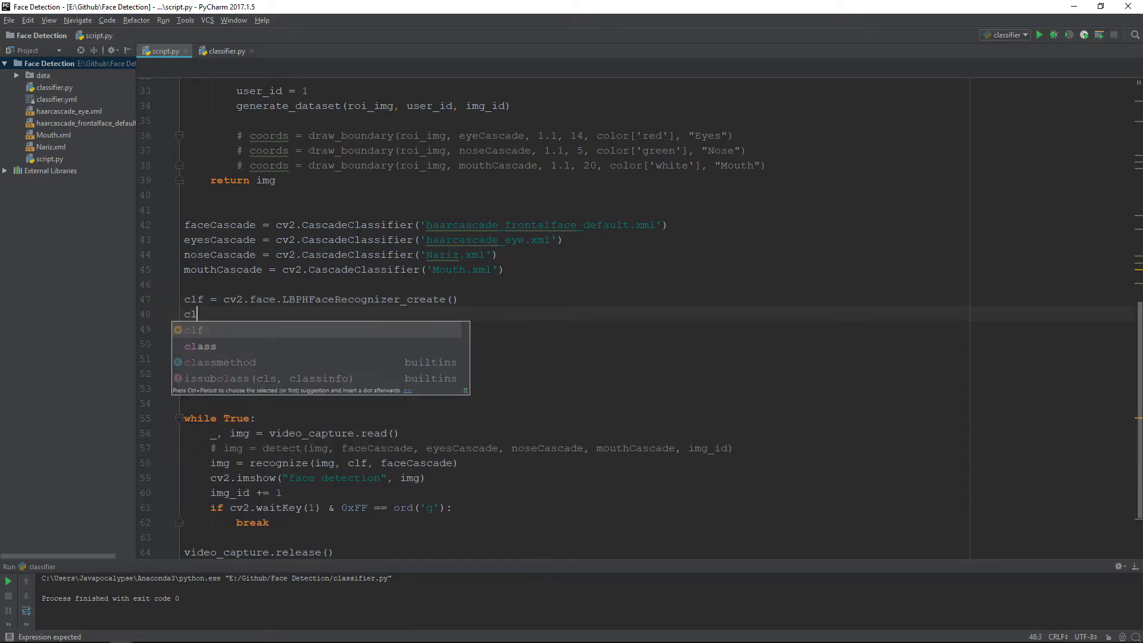
{"action": "type", "text": "f.rea"}
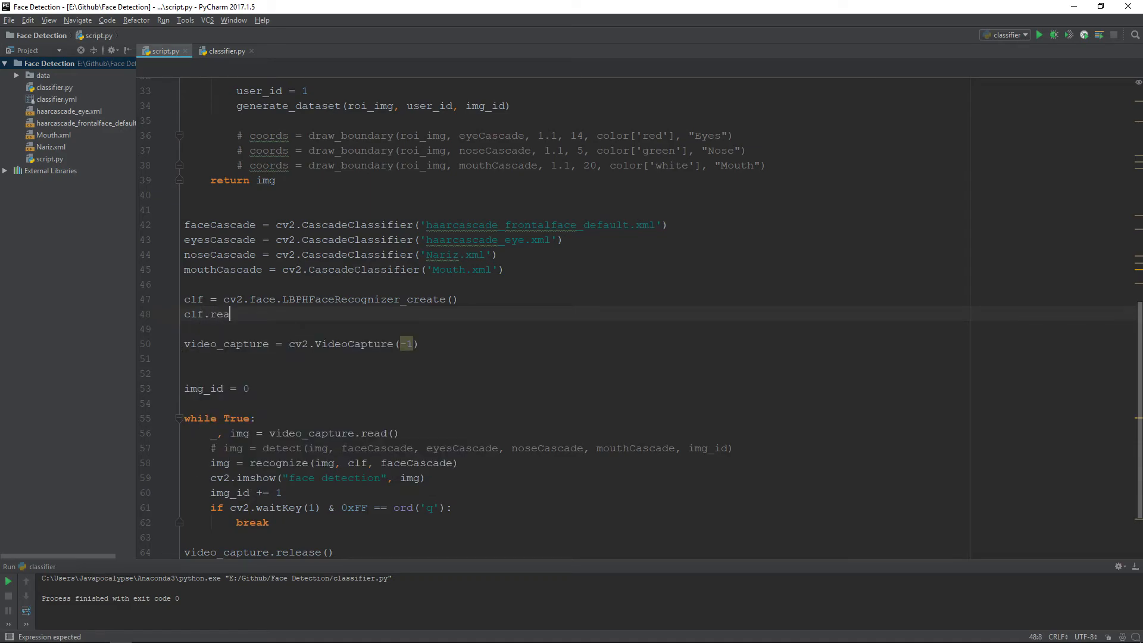
{"action": "type", "text": "d(:)"}
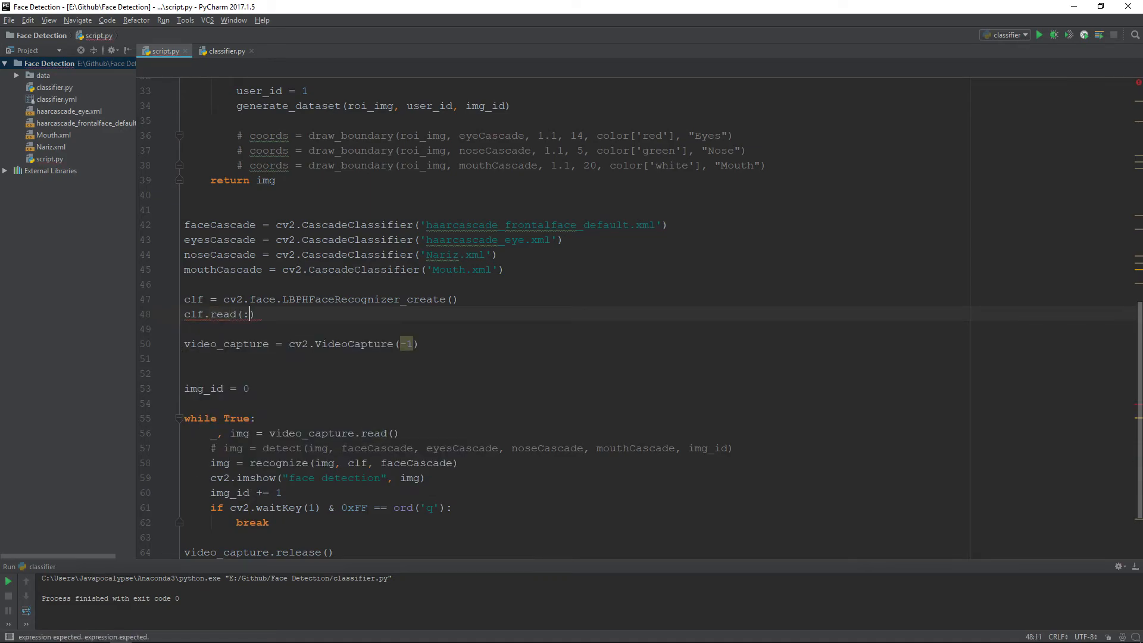
{"action": "type", "text": "\"\""}
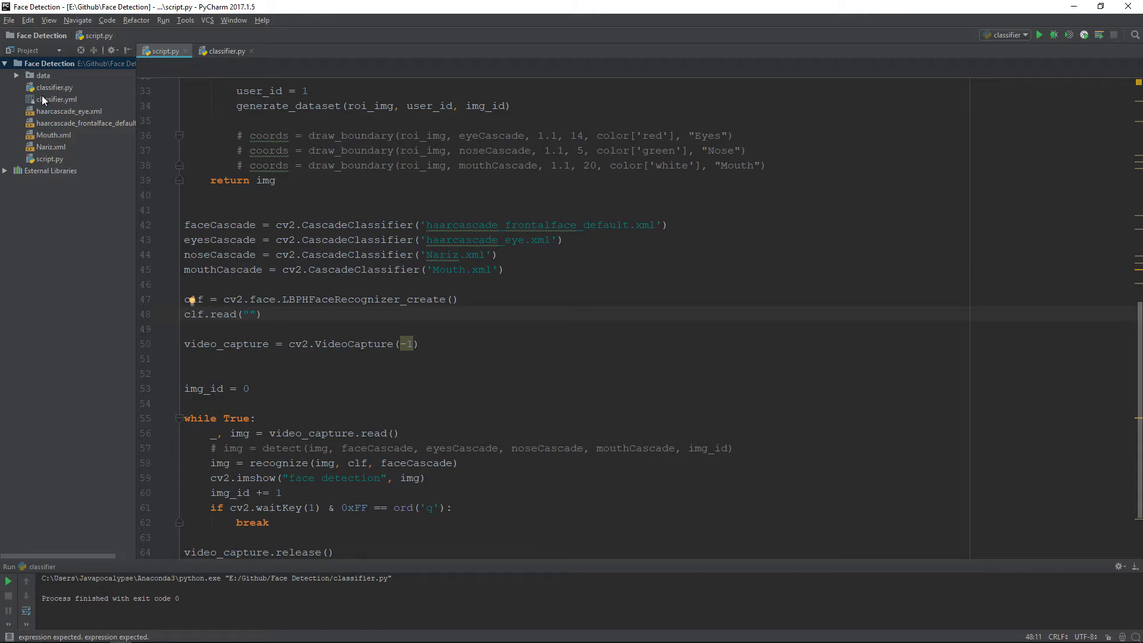
{"action": "type", "text": "cl"}
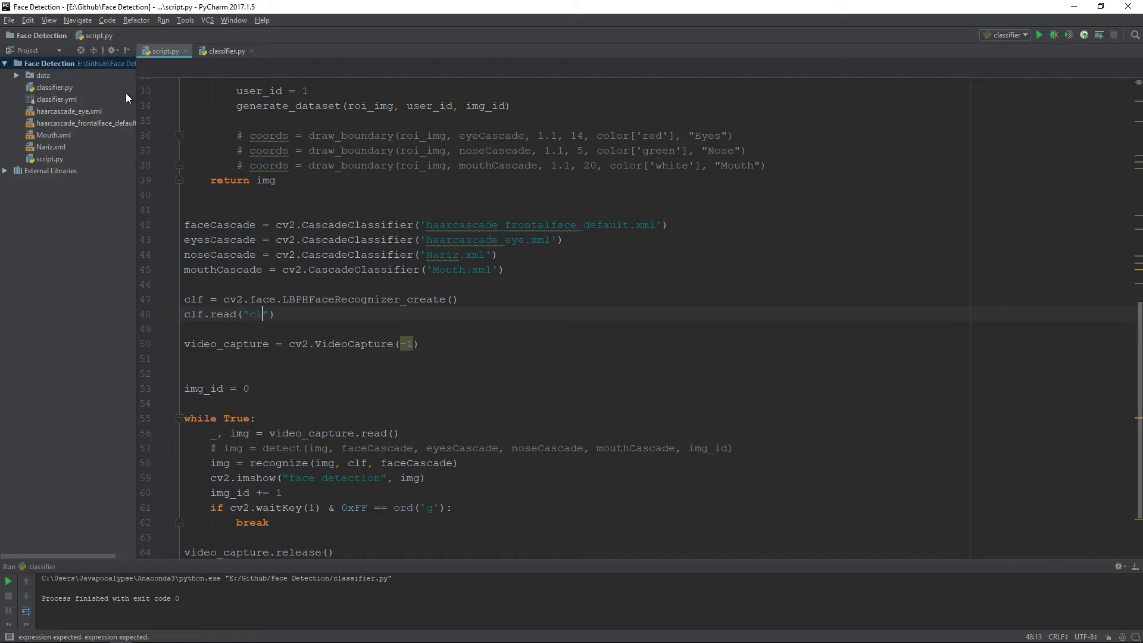
{"action": "type", "text": "lassifier"}
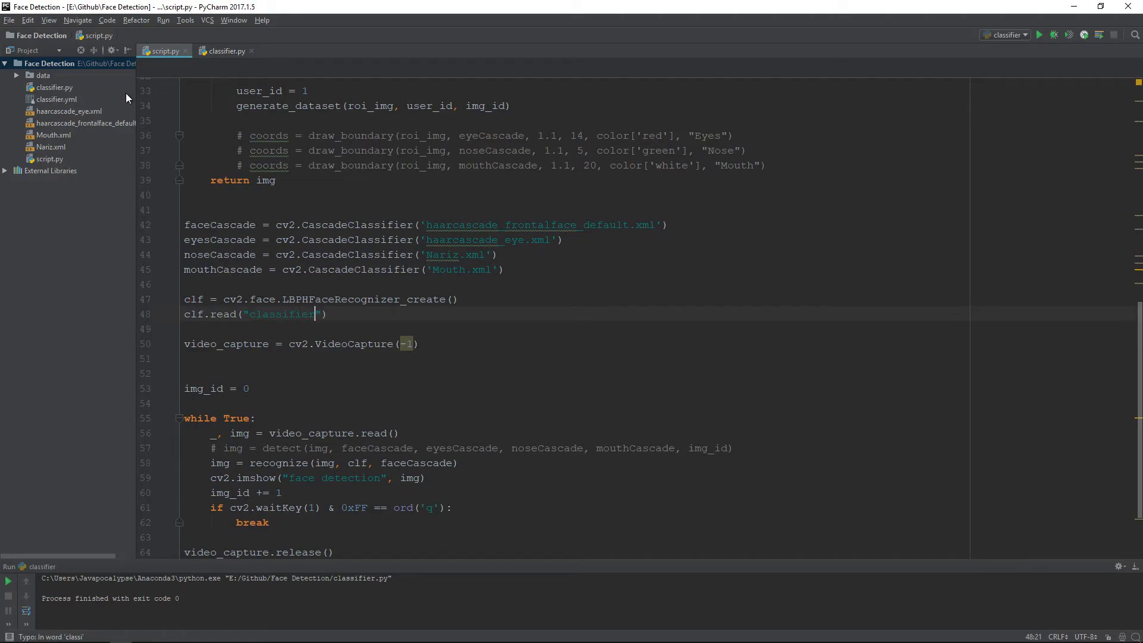
{"action": "type", "text": ".yml"}
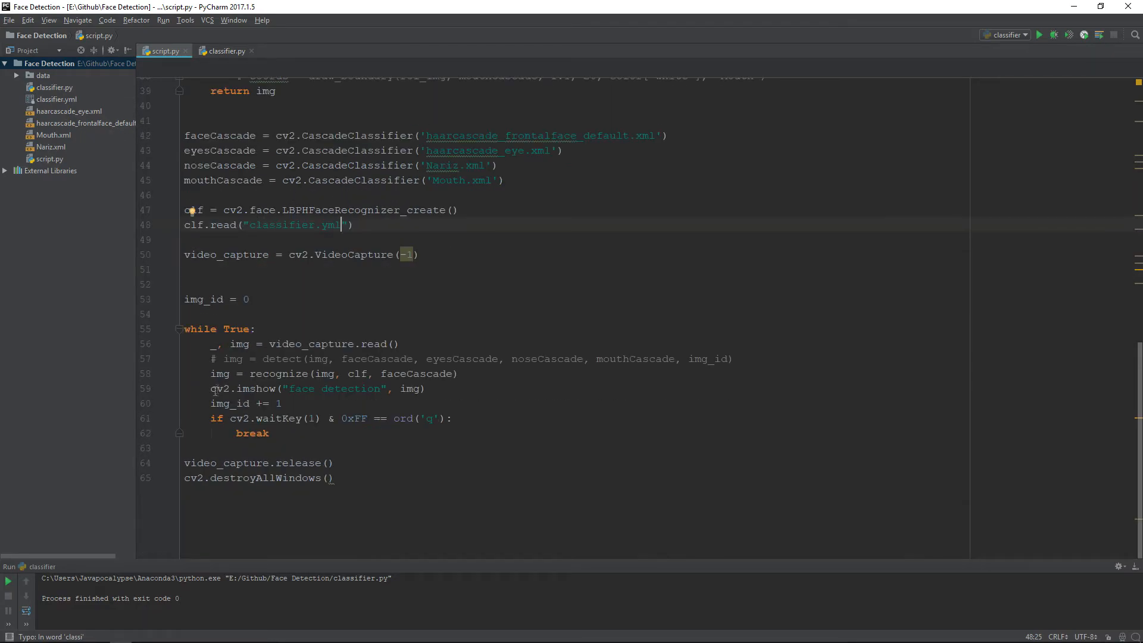
Run script.py and bring the webcam window into view showing the face boxed and labelled "Ali"
{"action": "right_click", "coordinate": [165, 50]}
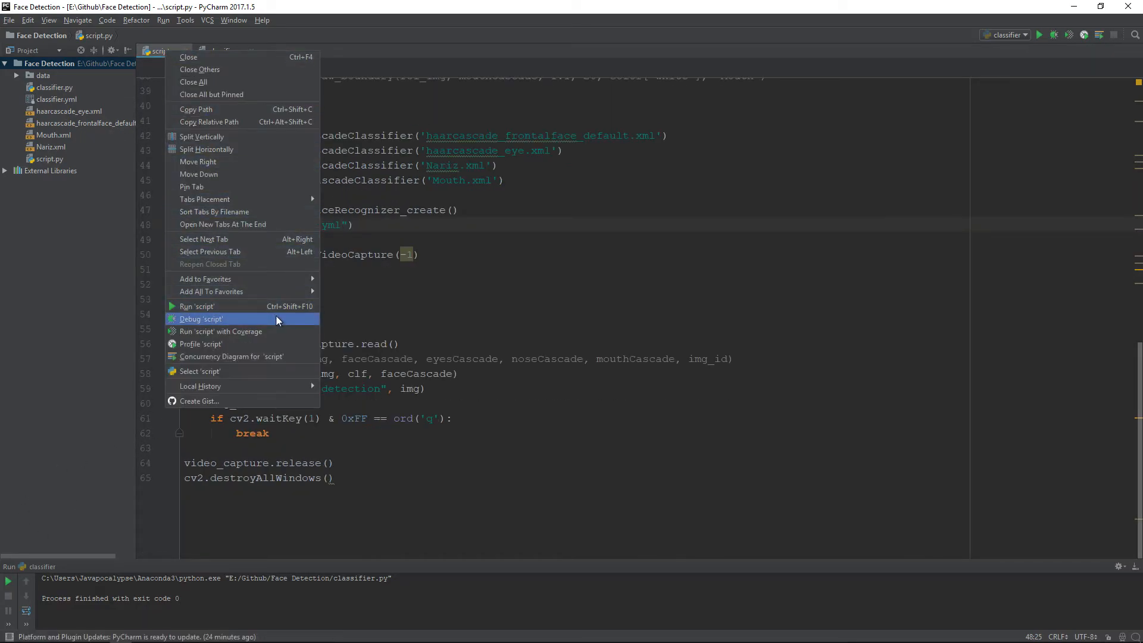
{"action": "left_click", "coordinate": [200, 319]}
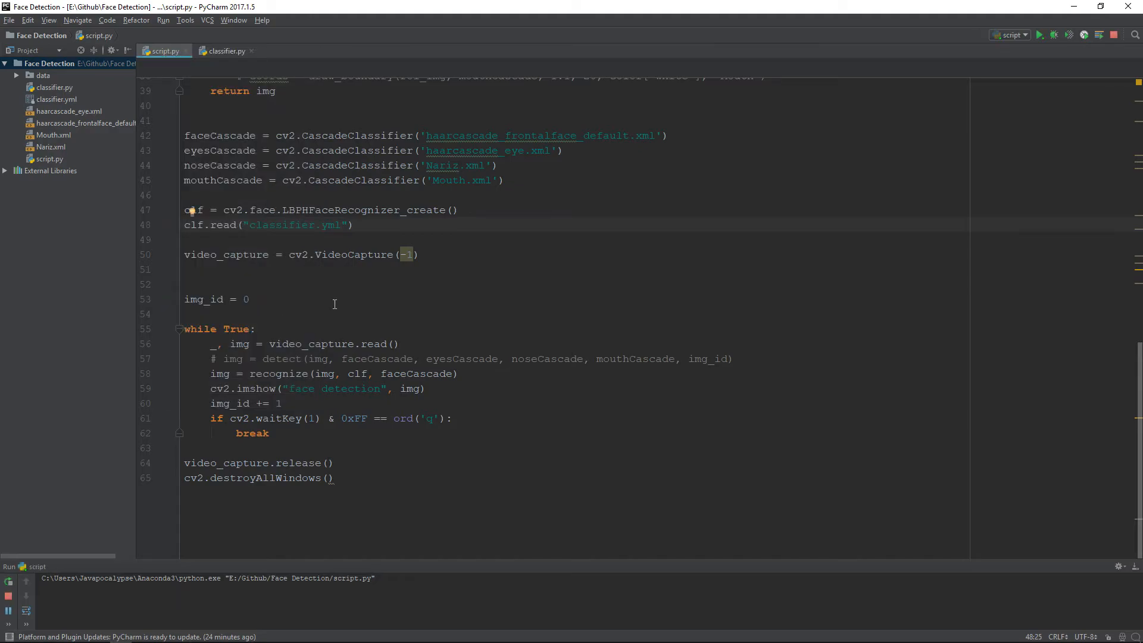
{"action": "left_click", "coordinate": [1040, 35]}
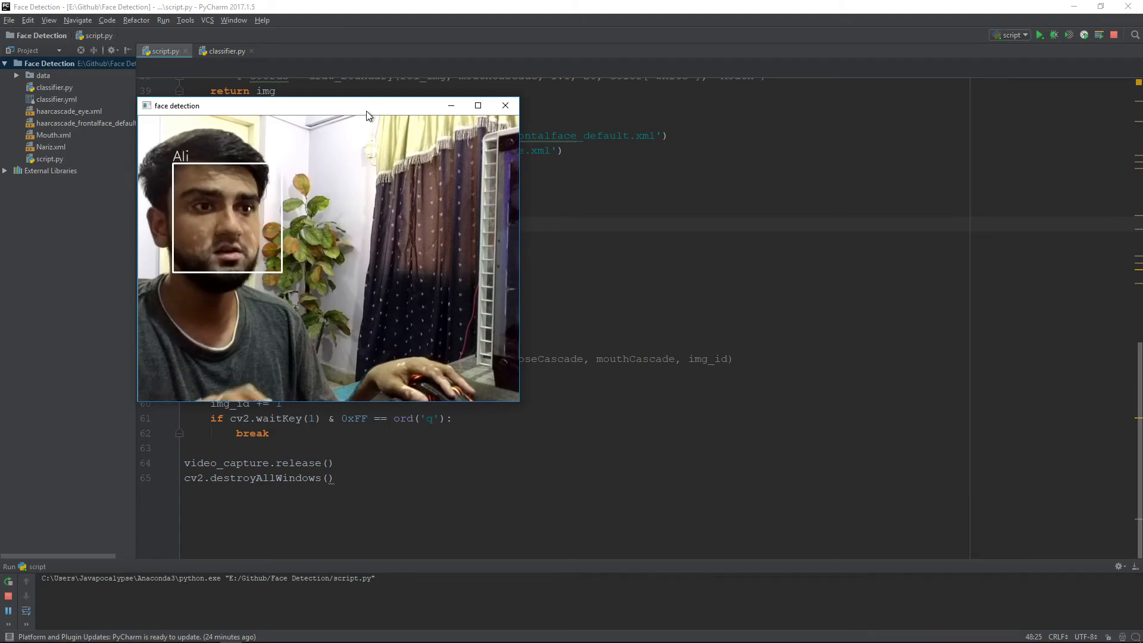
{"action": "left_click_drag", "start_coordinate": [368, 105], "coordinate": [481, 114]}
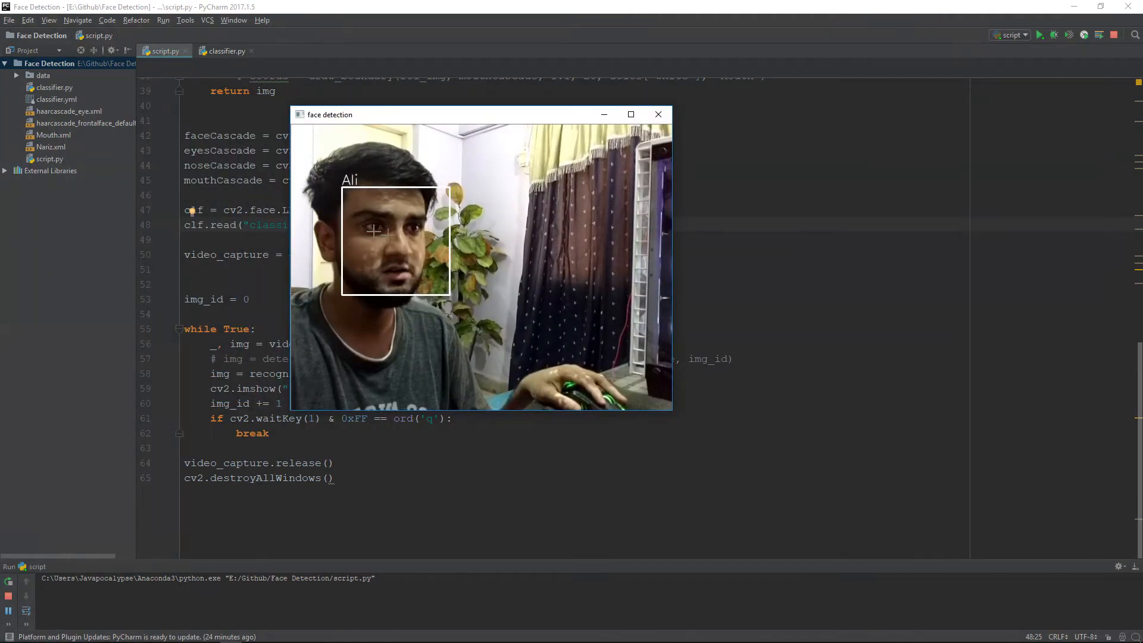